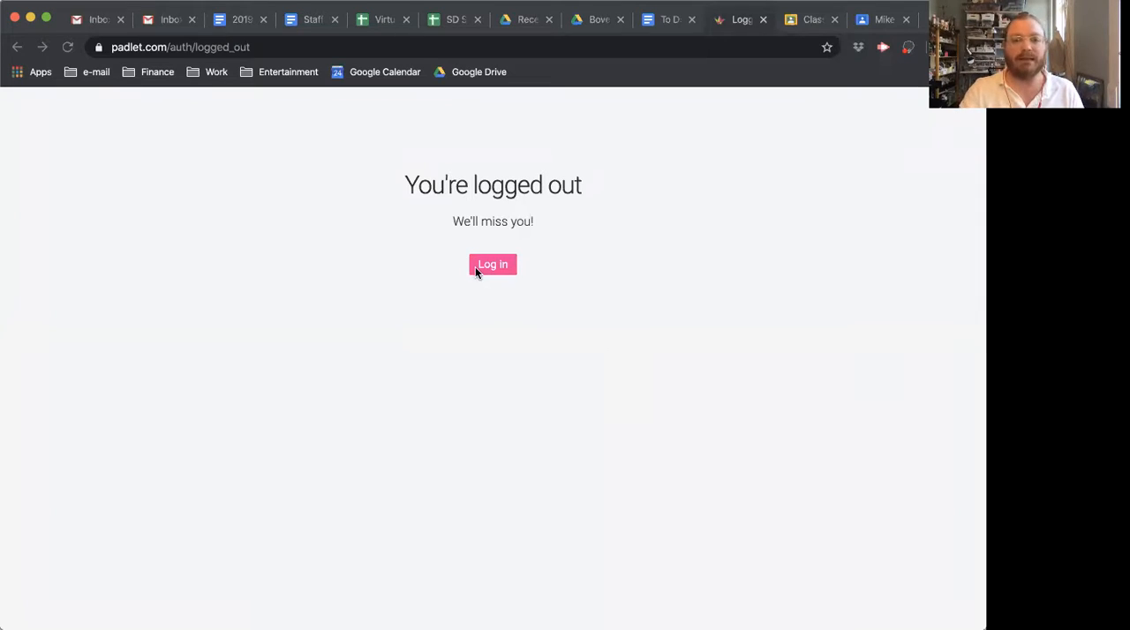
Step: Log back into Padlet with the saved credentials and reach the recent padlets dashboard
left_click(493, 264)
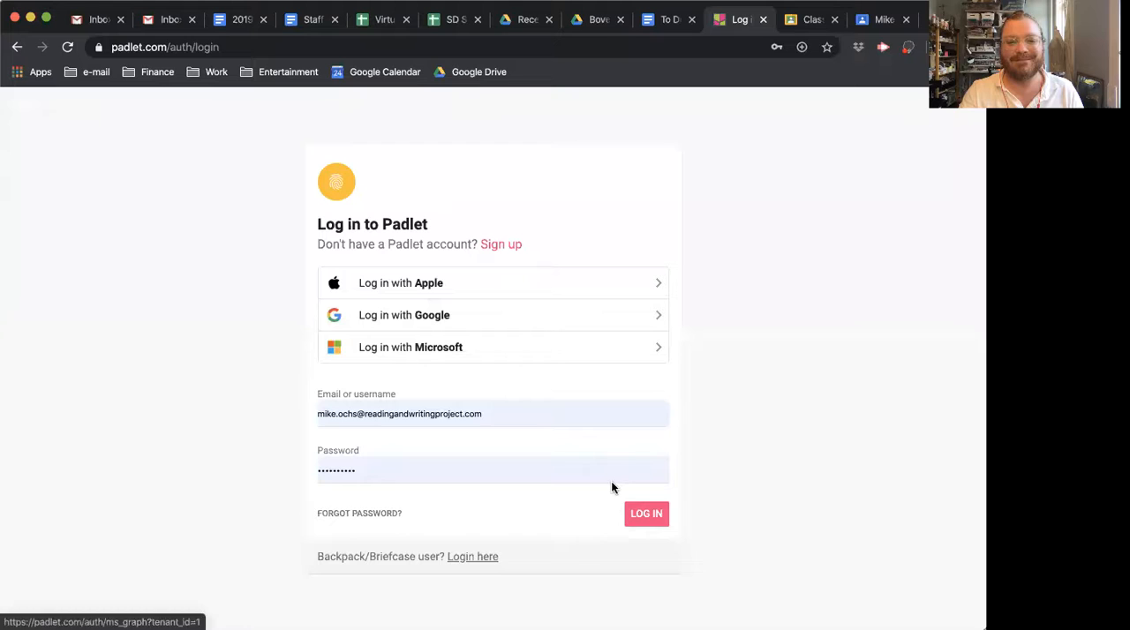
left_click(646, 513)
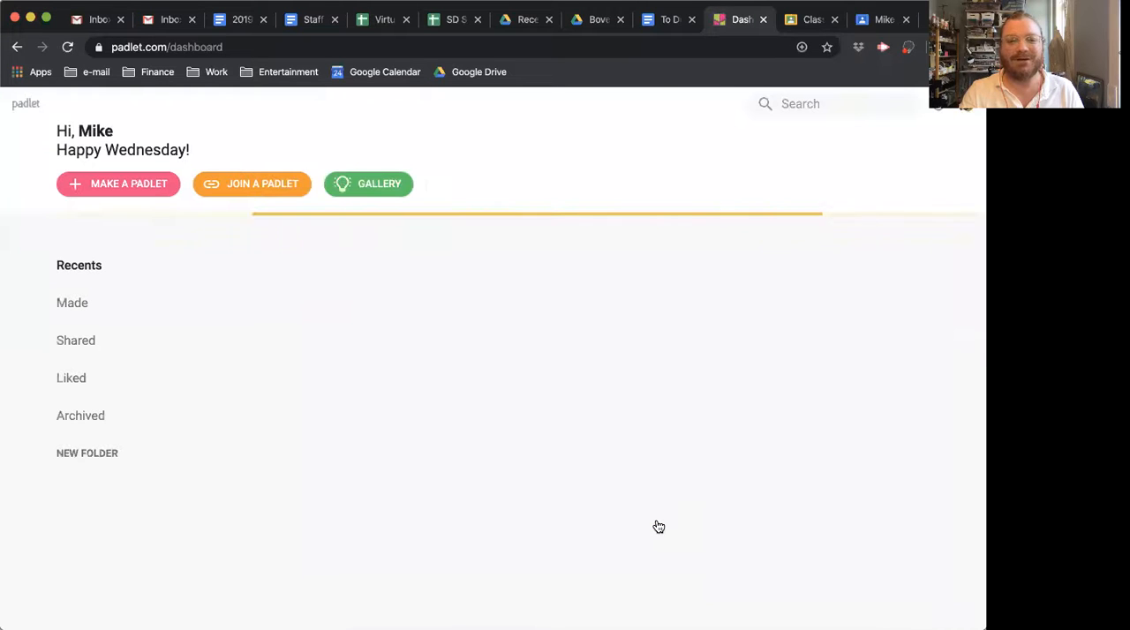
left_click(79, 265)
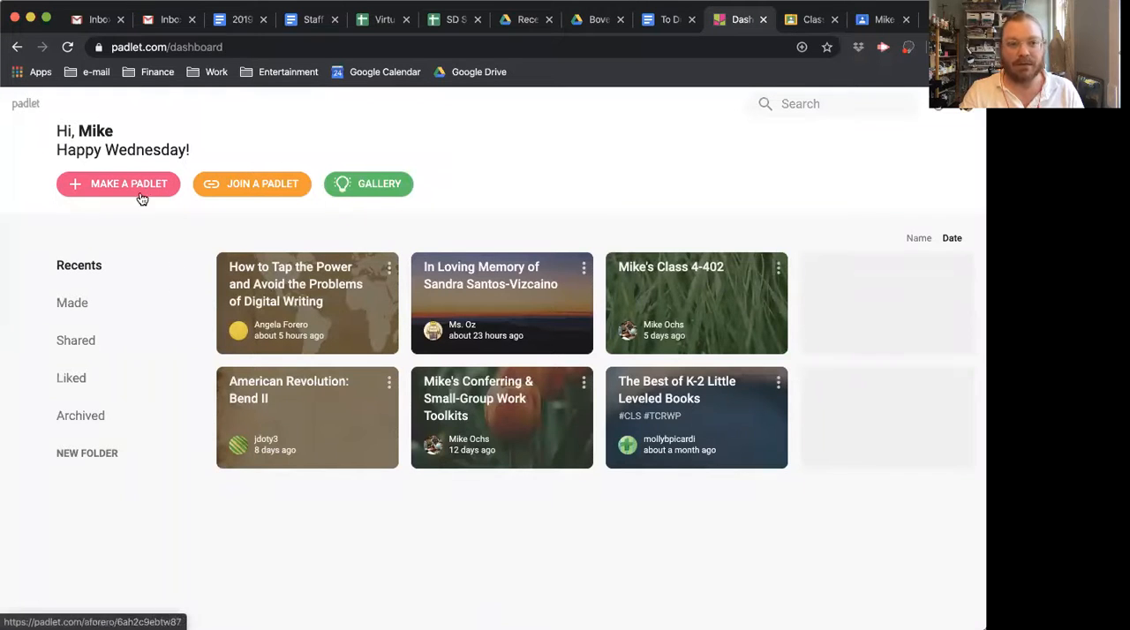
Step: Start a new padlet and scroll through the 'Start with a blank' layout options
left_click(118, 183)
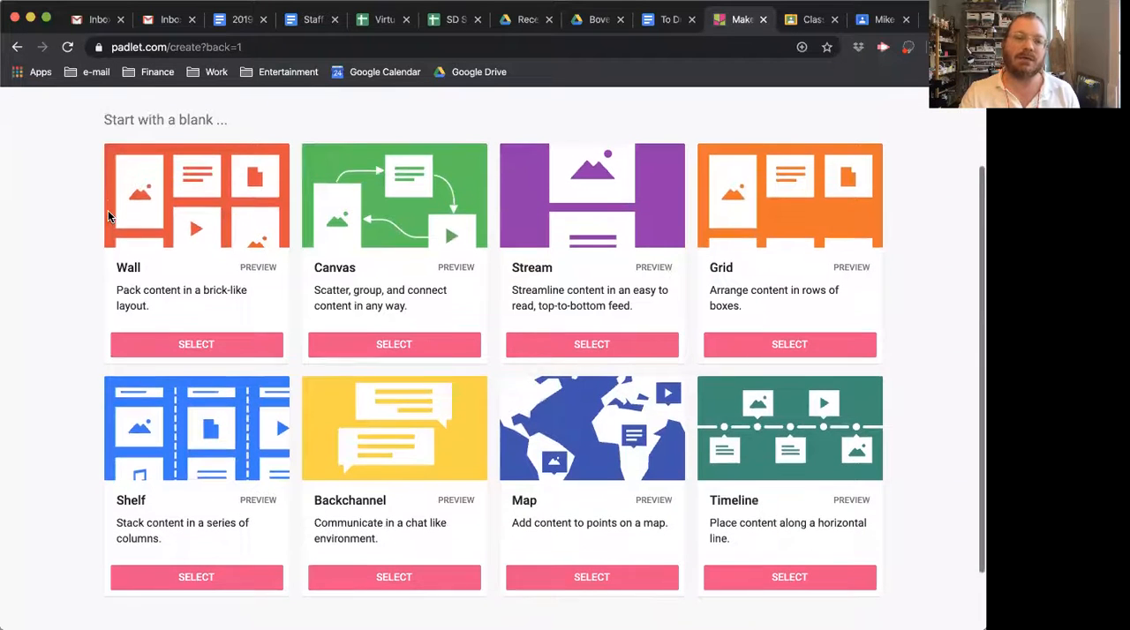
scroll("down", 3)
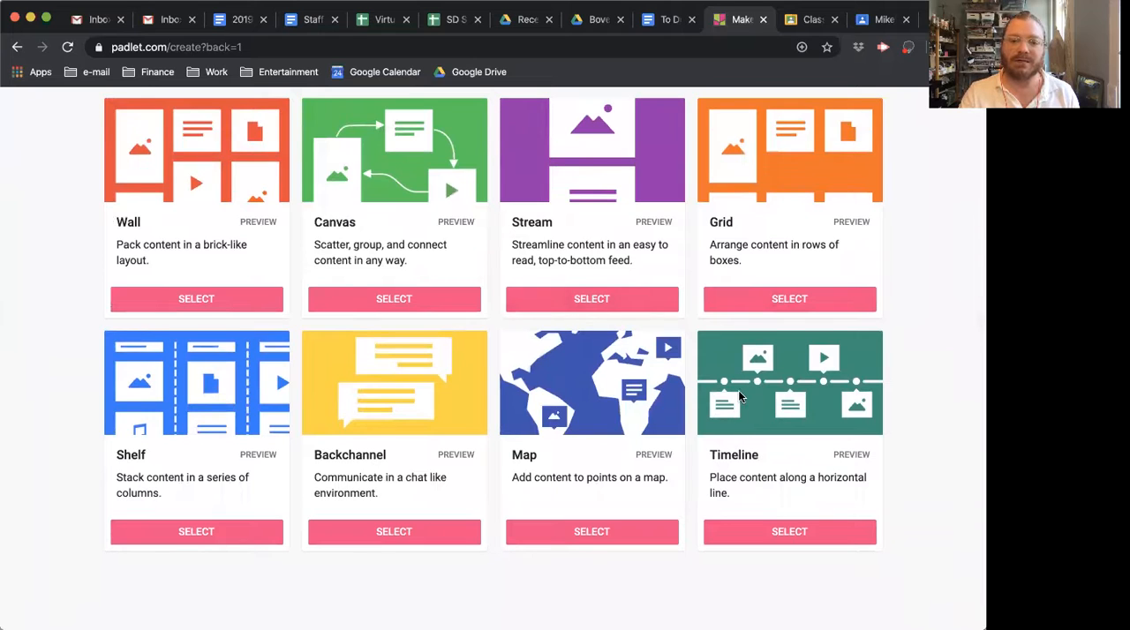
mouse_move(249, 381)
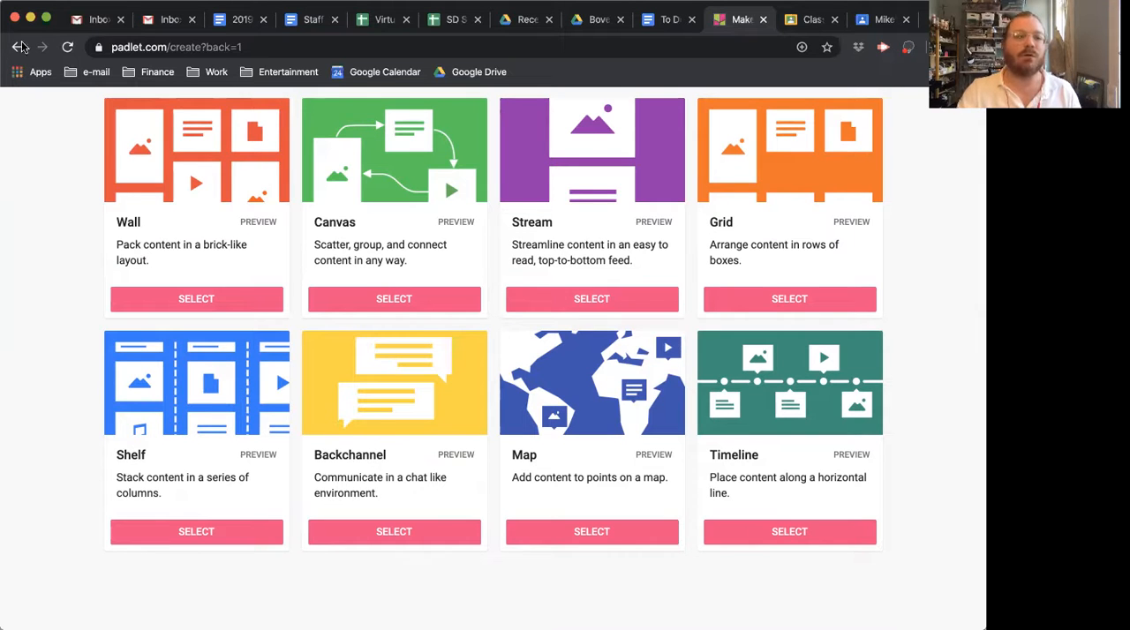
Step: Go back to the dashboard and open the Mike's Class 4-402 board
left_click(17, 47)
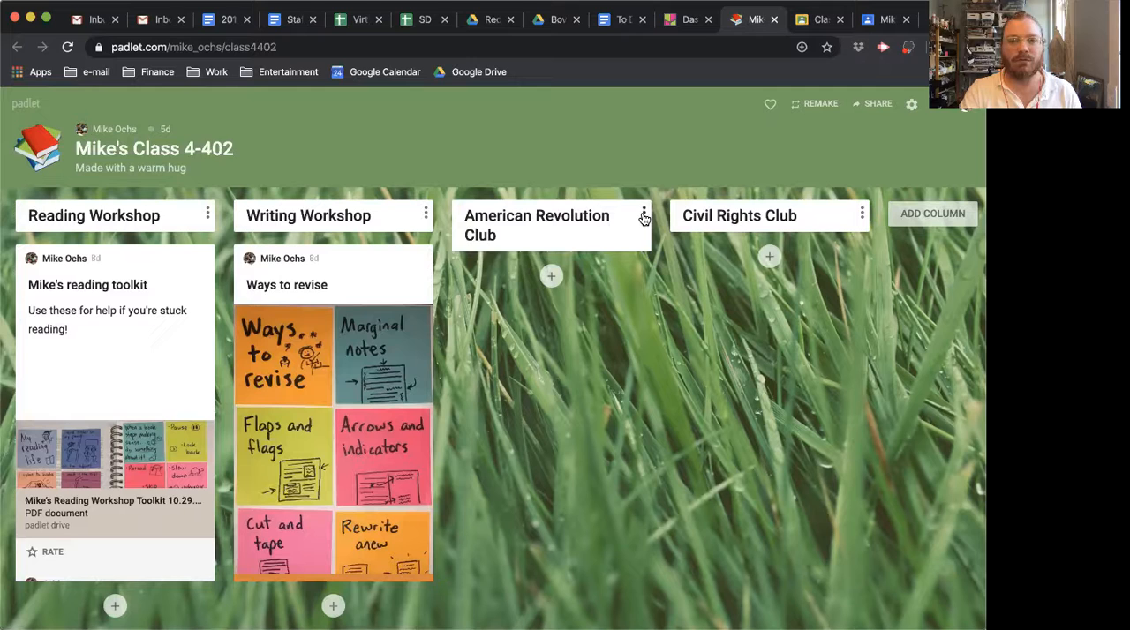
mouse_move(503, 449)
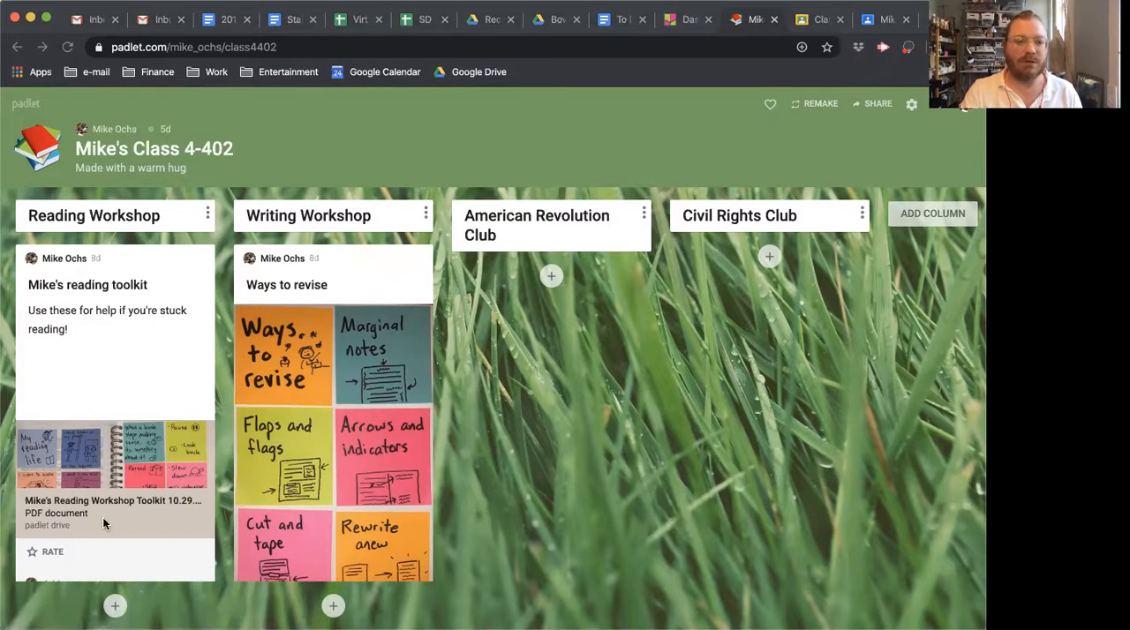
mouse_move(565, 308)
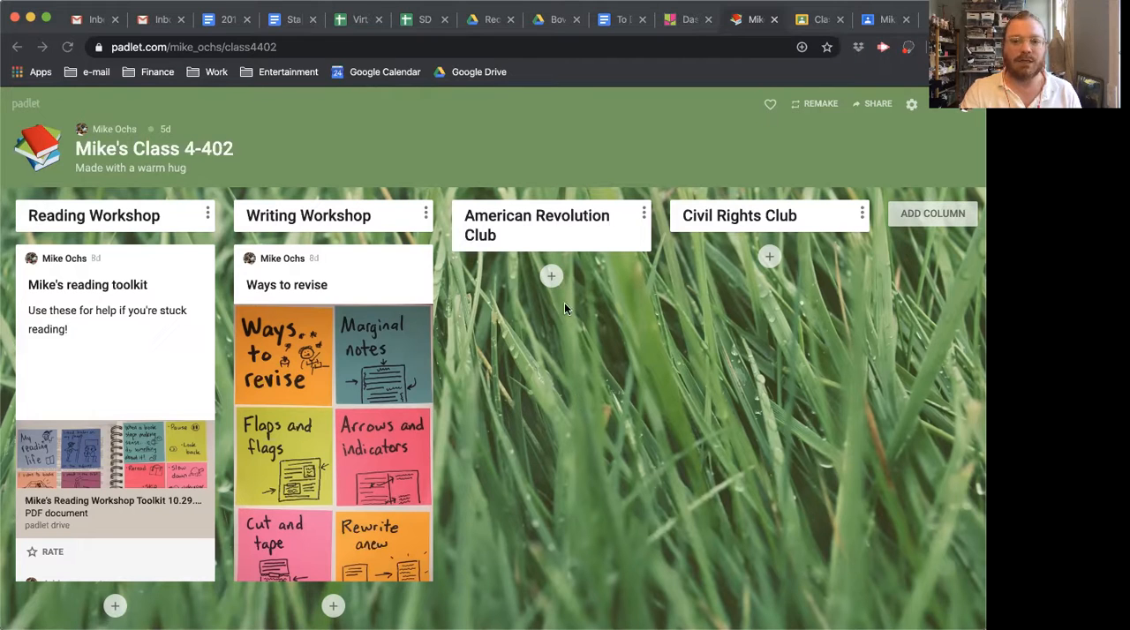
Step: Add a fifth column named 'Minilesson 4/8/20' to Mike's Class 4-402 and save it
left_click(932, 213)
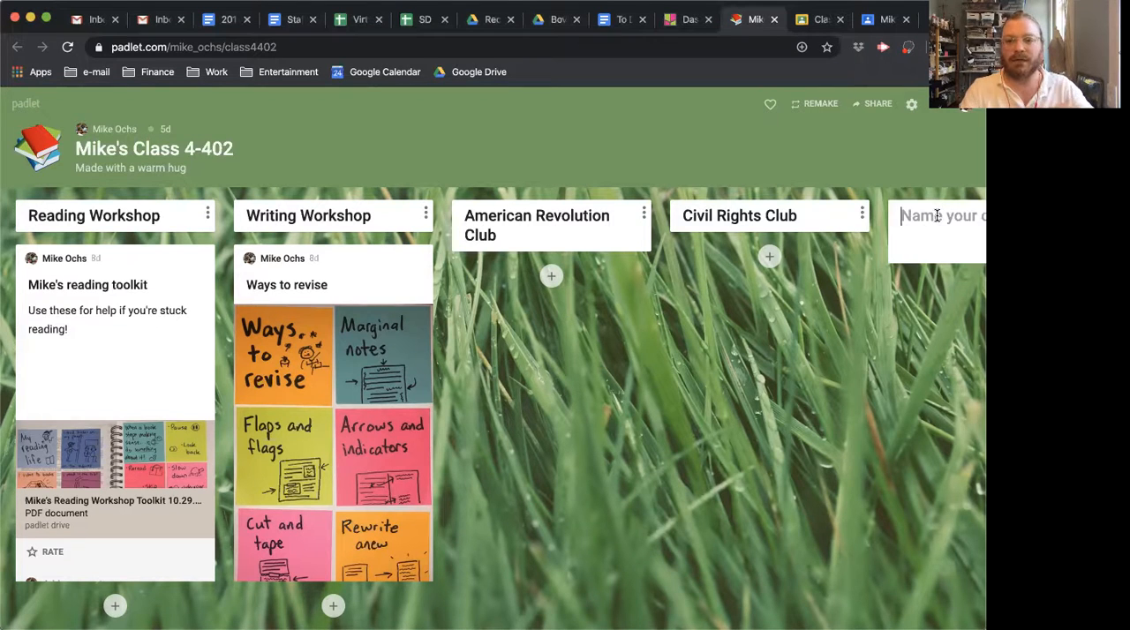
type("M")
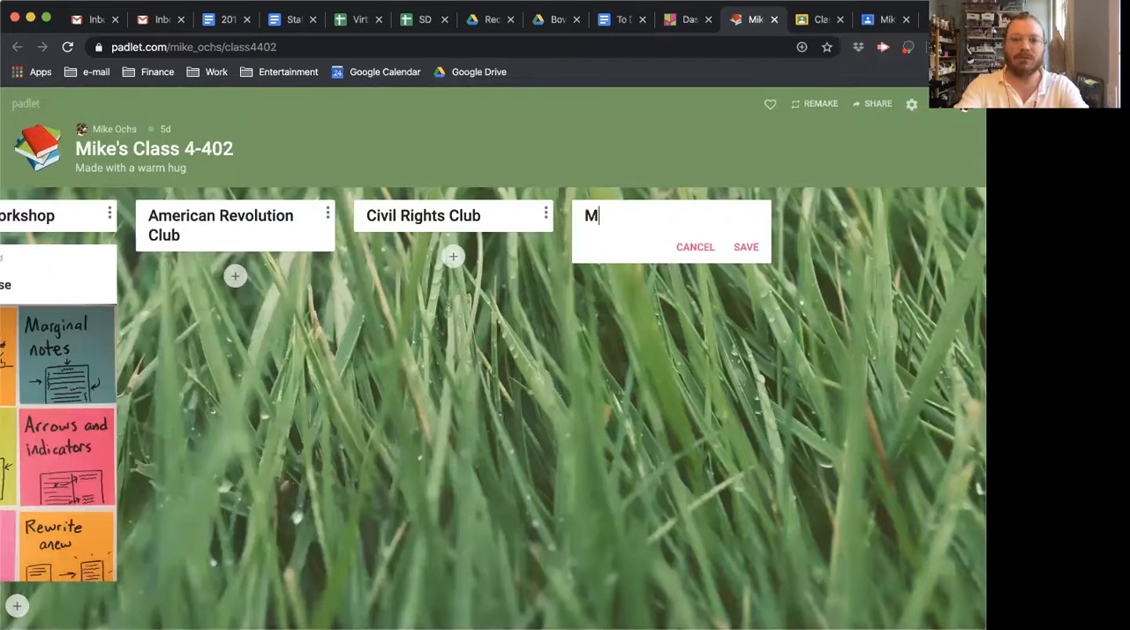
type("inilesson")
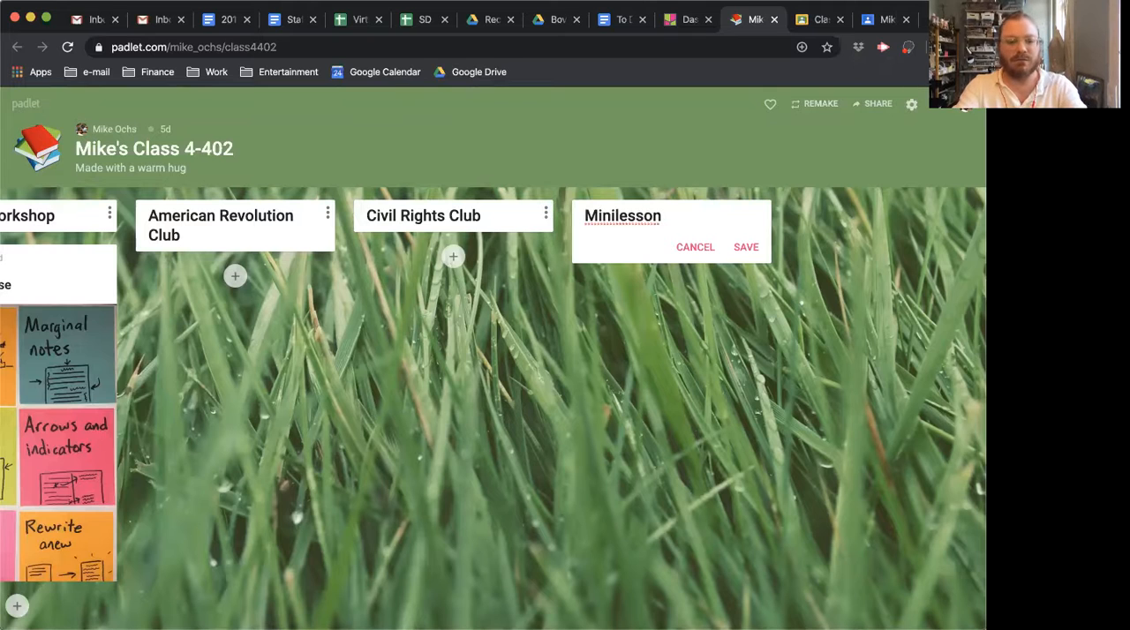
type("4/8/")
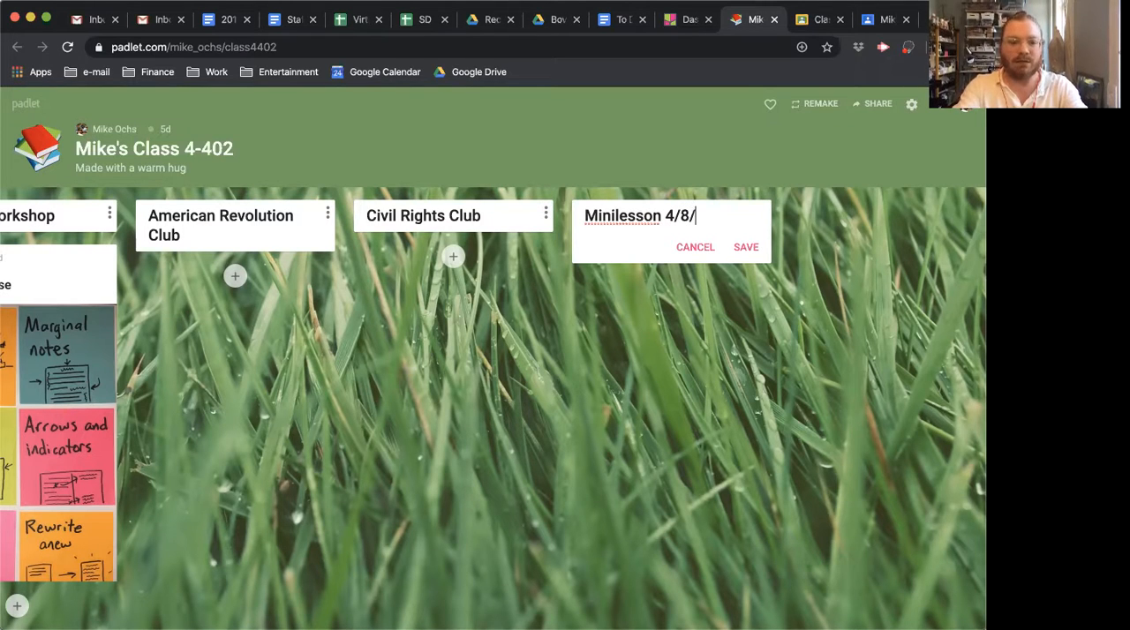
left_click(745, 246)
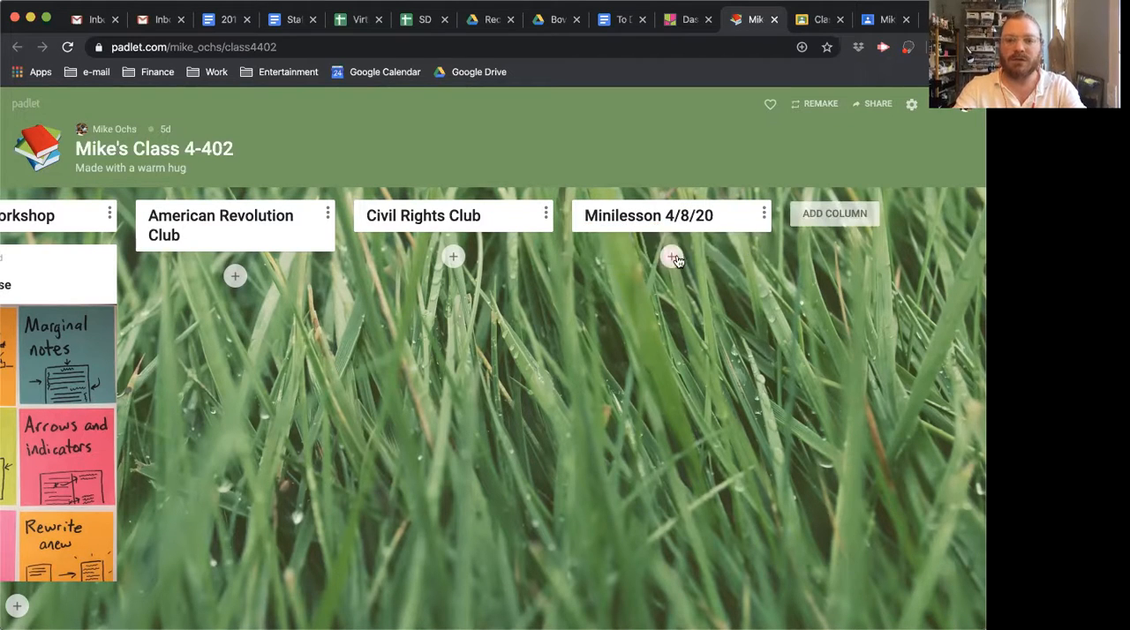
Step: Start a post under Minilesson 4/8/20 and open the Film attachment's video booth
left_click(672, 257)
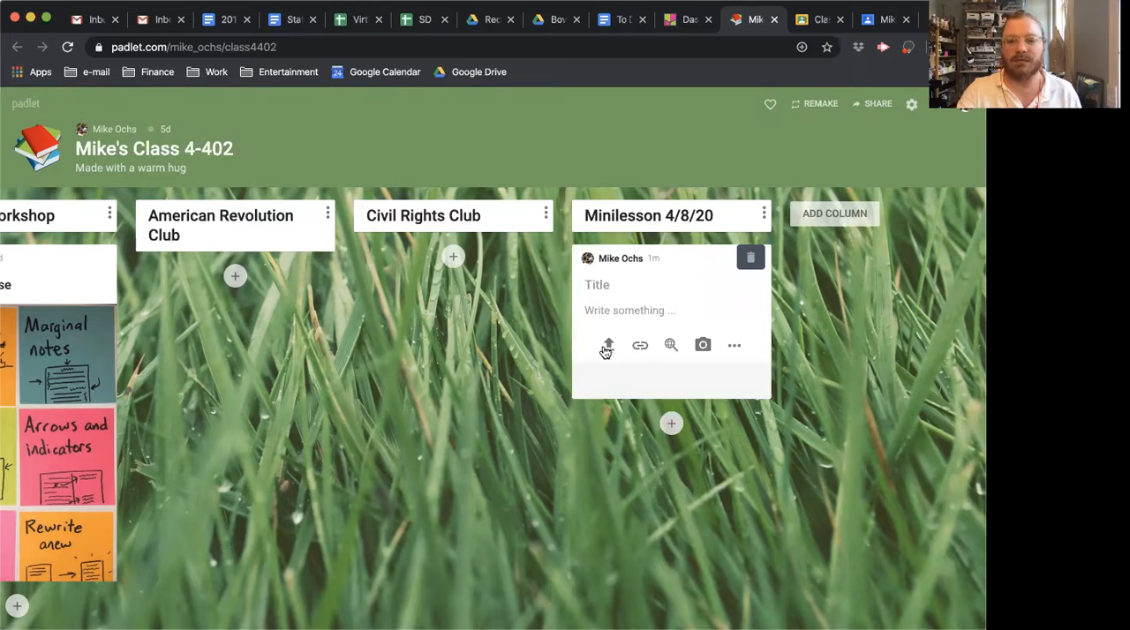
mouse_move(737, 347)
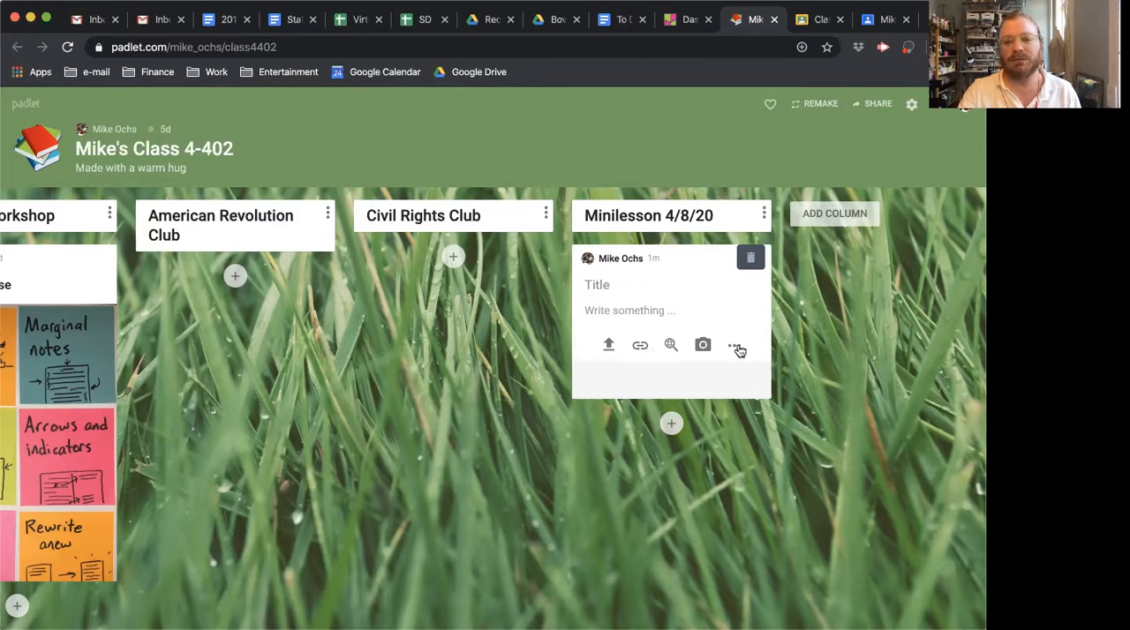
left_click(736, 345)
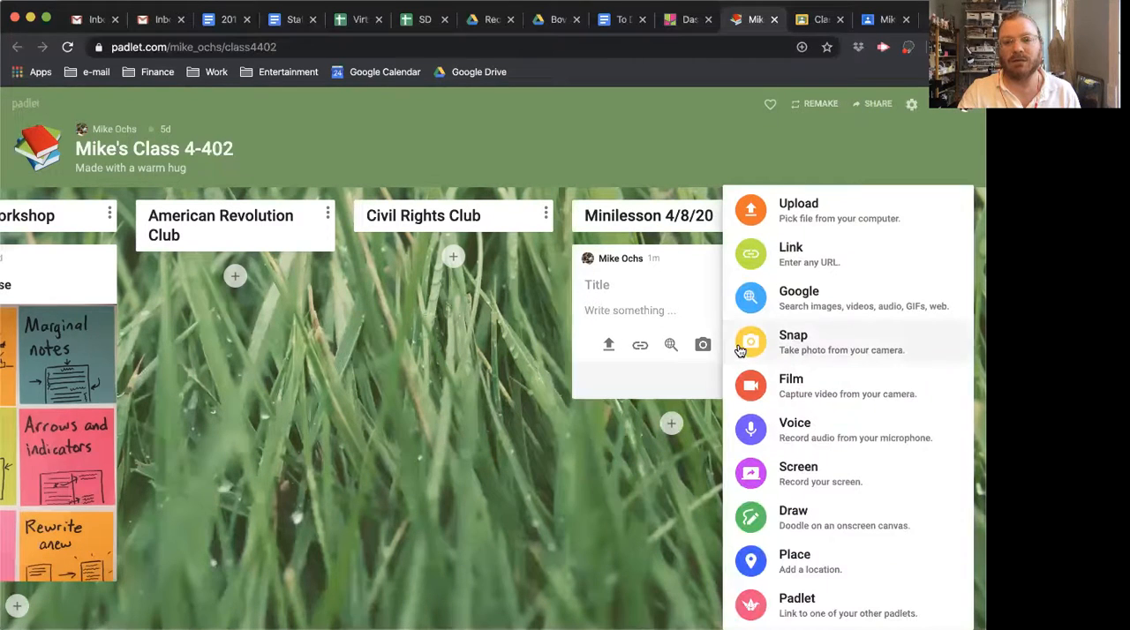
mouse_move(835, 318)
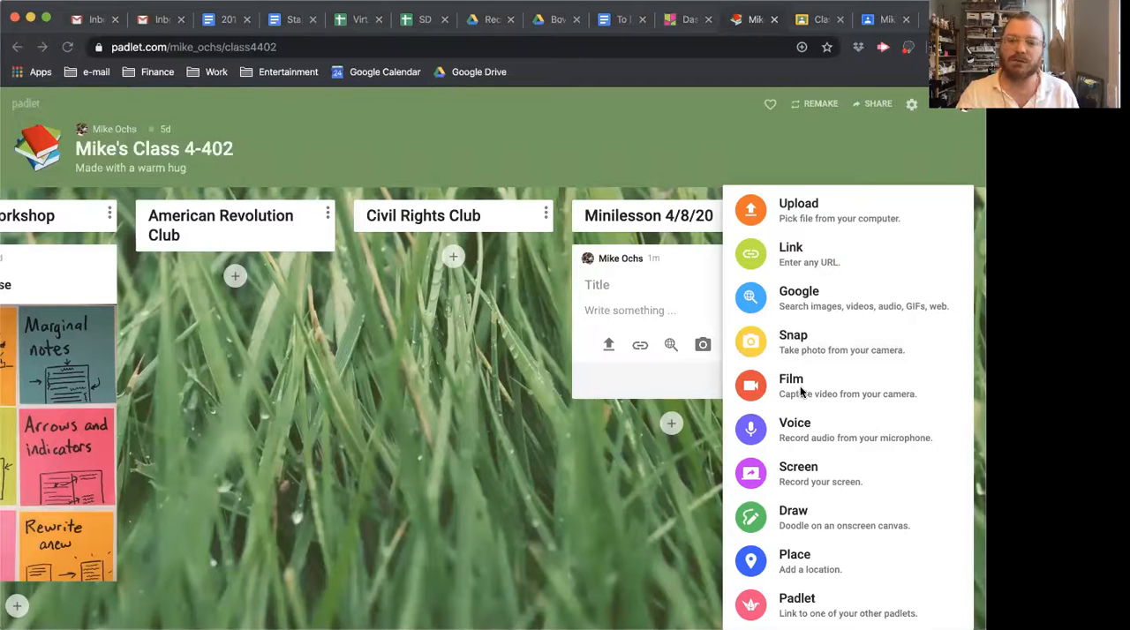
mouse_move(803, 433)
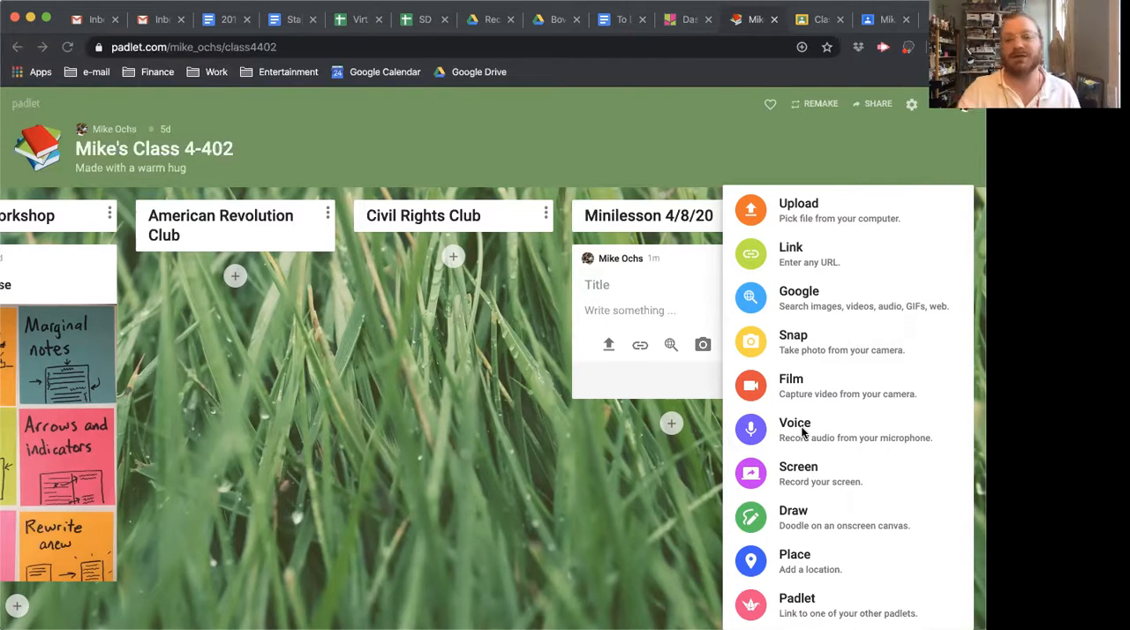
left_click(791, 386)
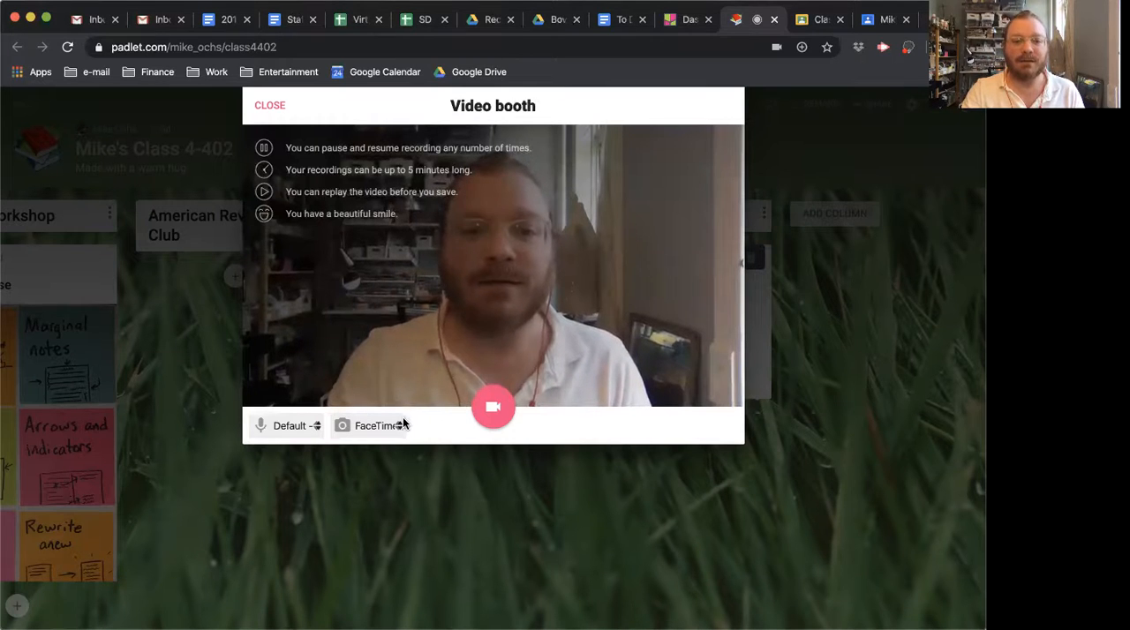
Step: Keep the built-in camera and record a 32-second spoken greeting, then pause
left_click(373, 425)
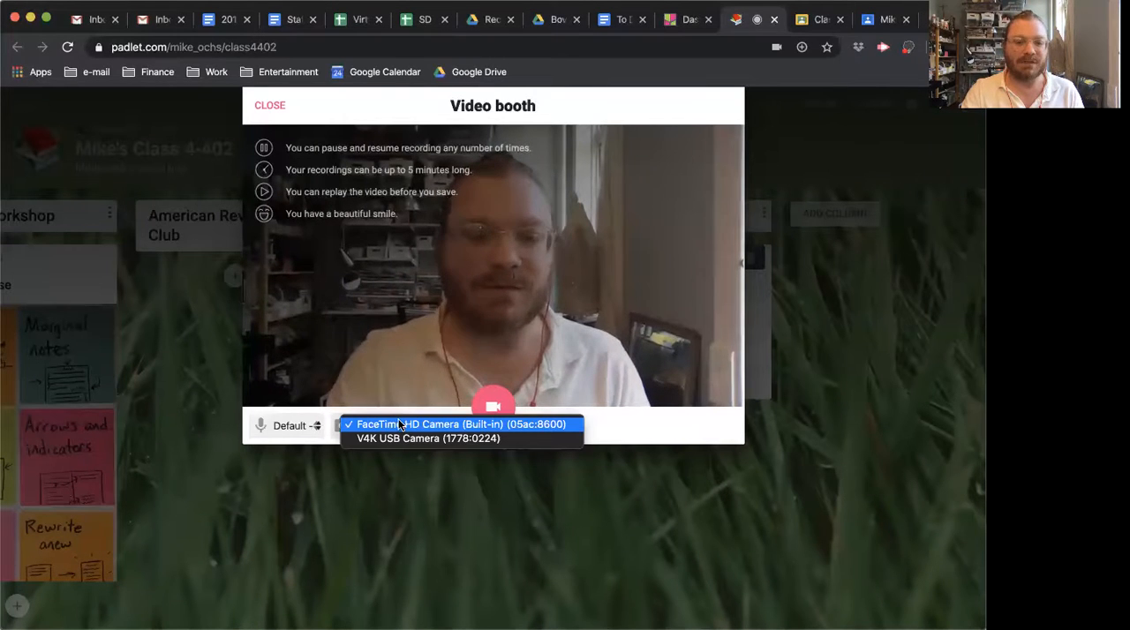
left_click(459, 423)
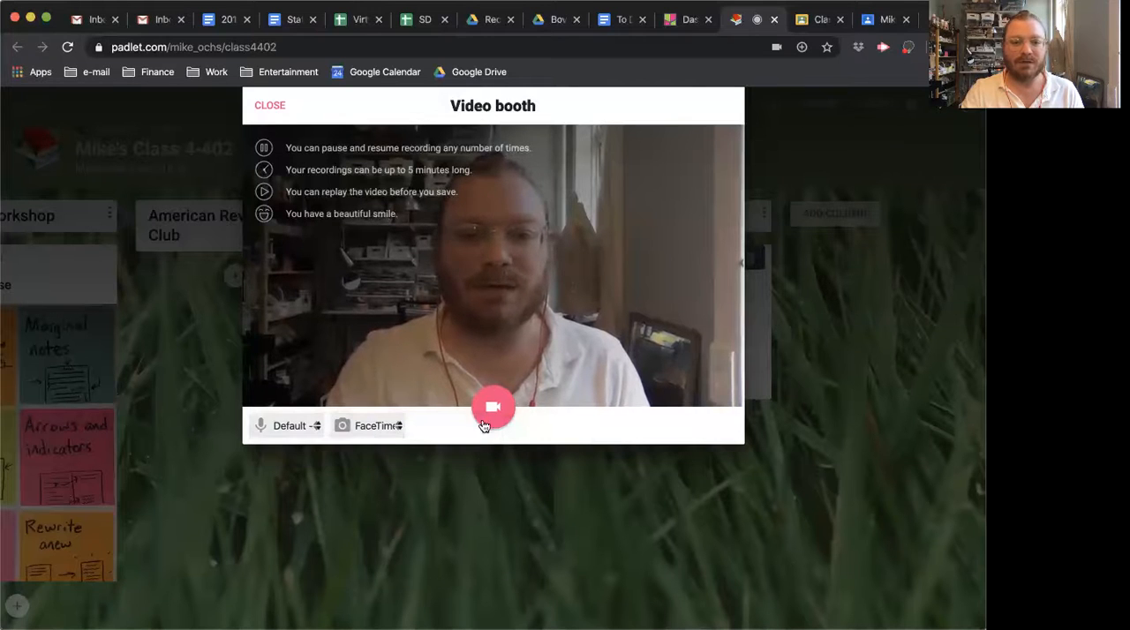
mouse_move(492, 407)
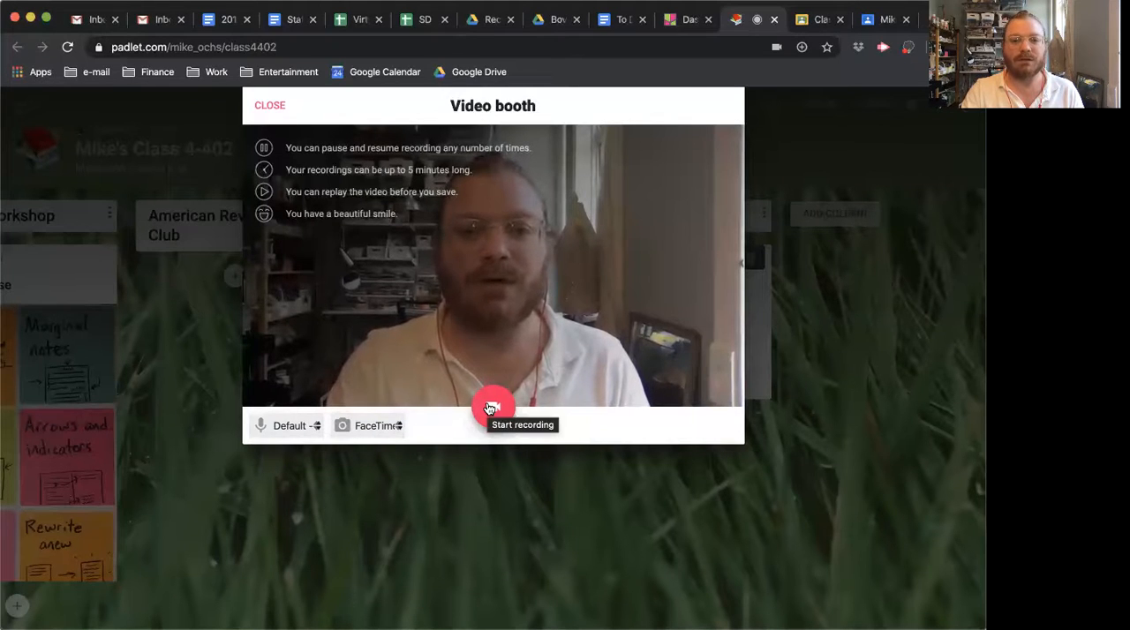
left_click(491, 408)
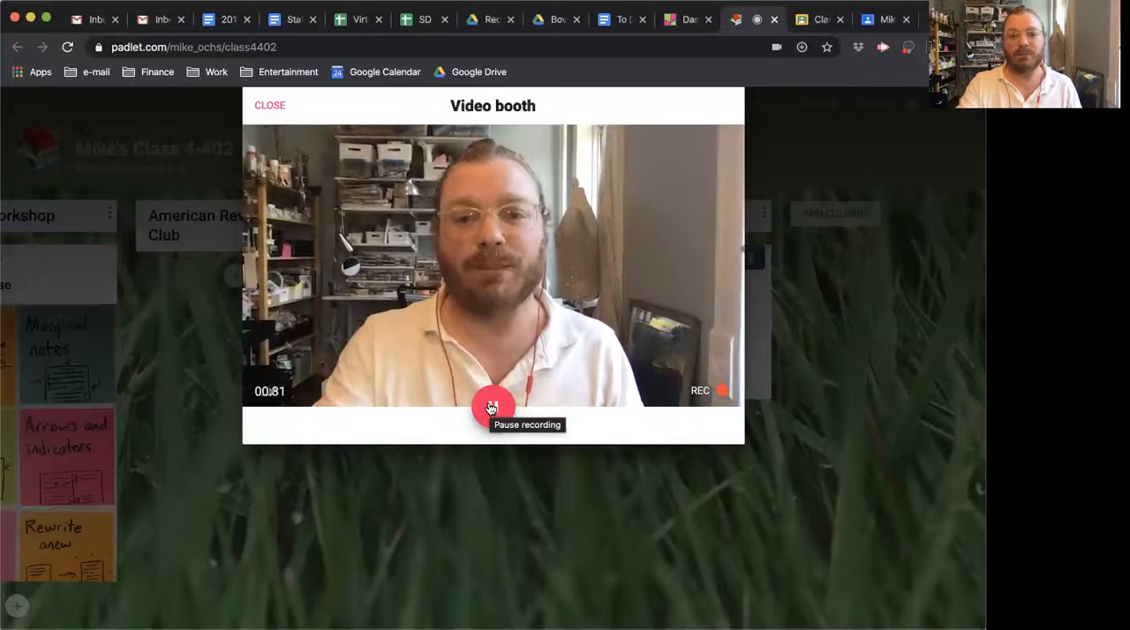
left_click(493, 407)
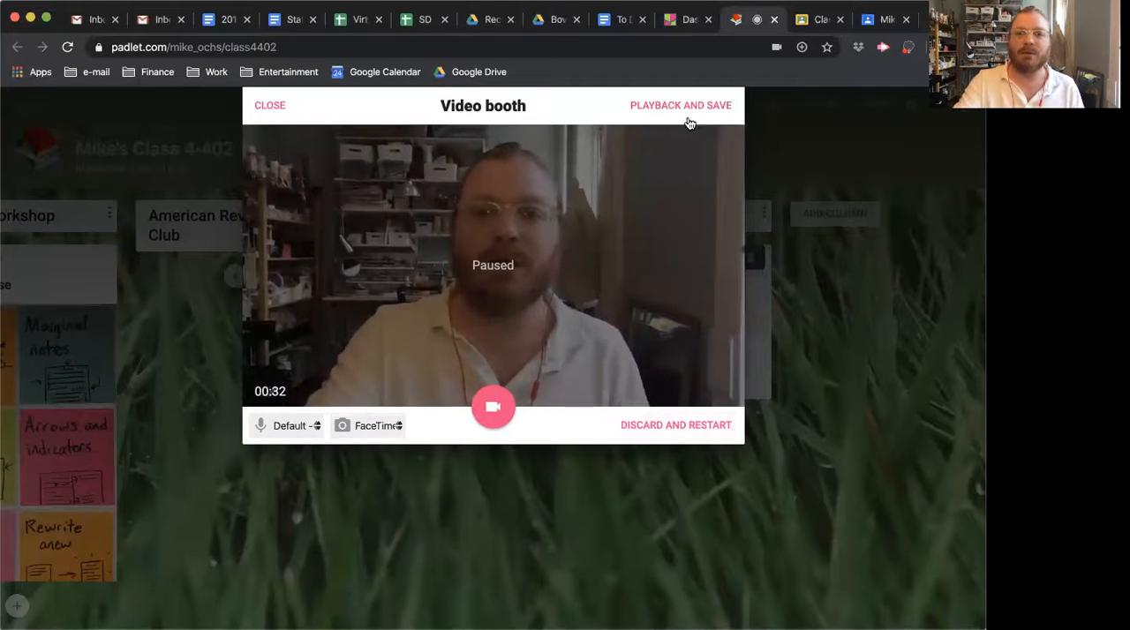
Step: Play back the clip, title it 'Reading workshop minilesson for 4/8/20', and save
left_click(681, 105)
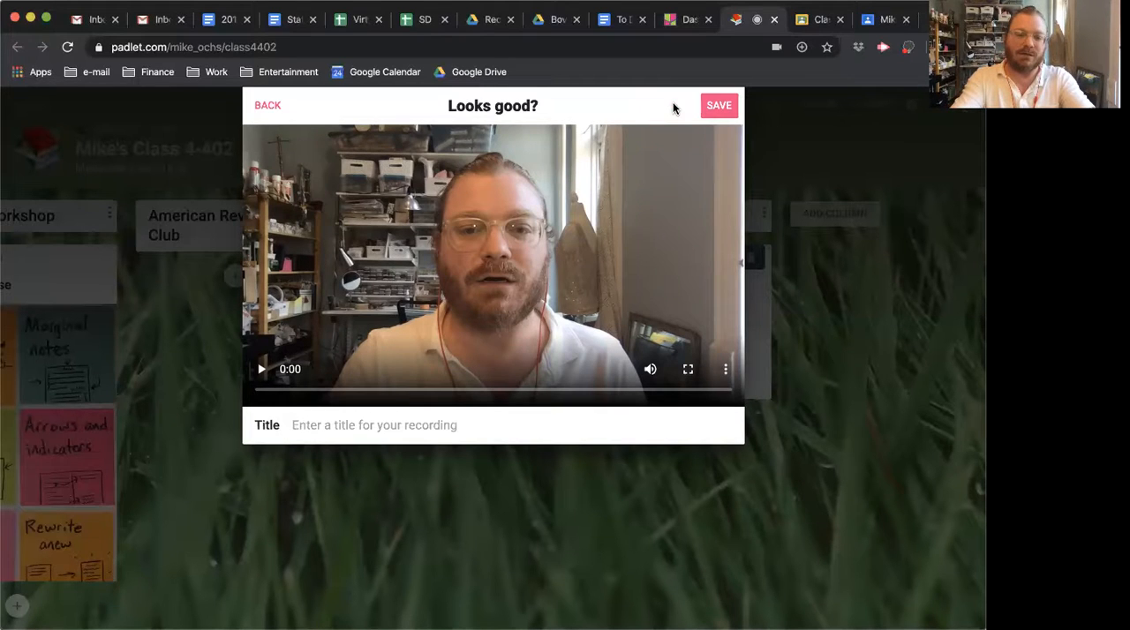
type("Reading workshop")
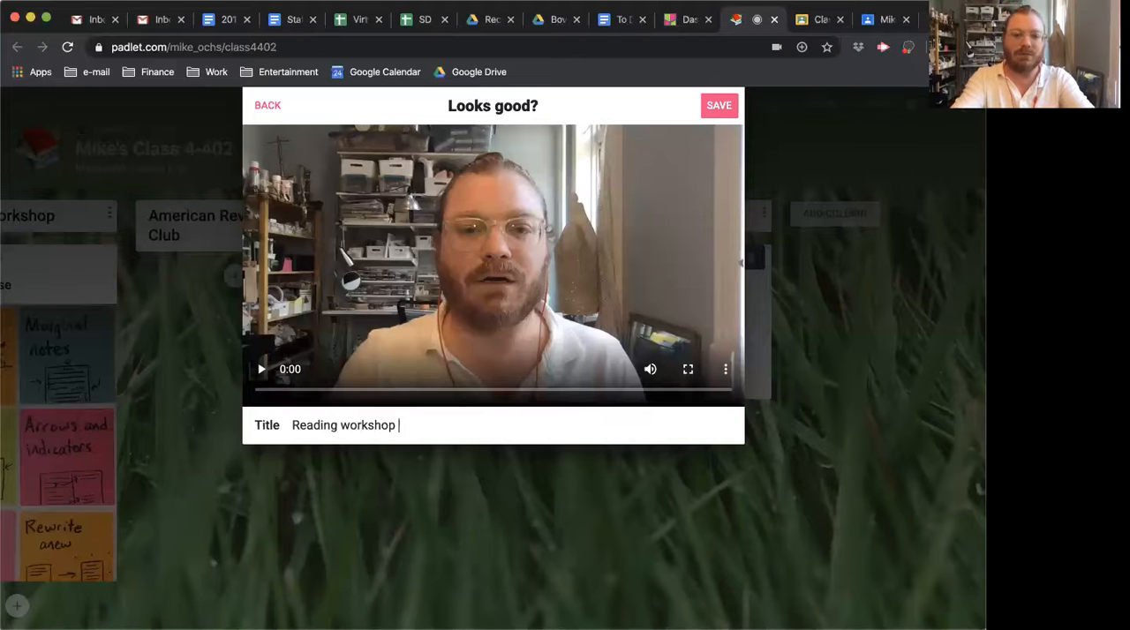
type("minilesson for 4/")
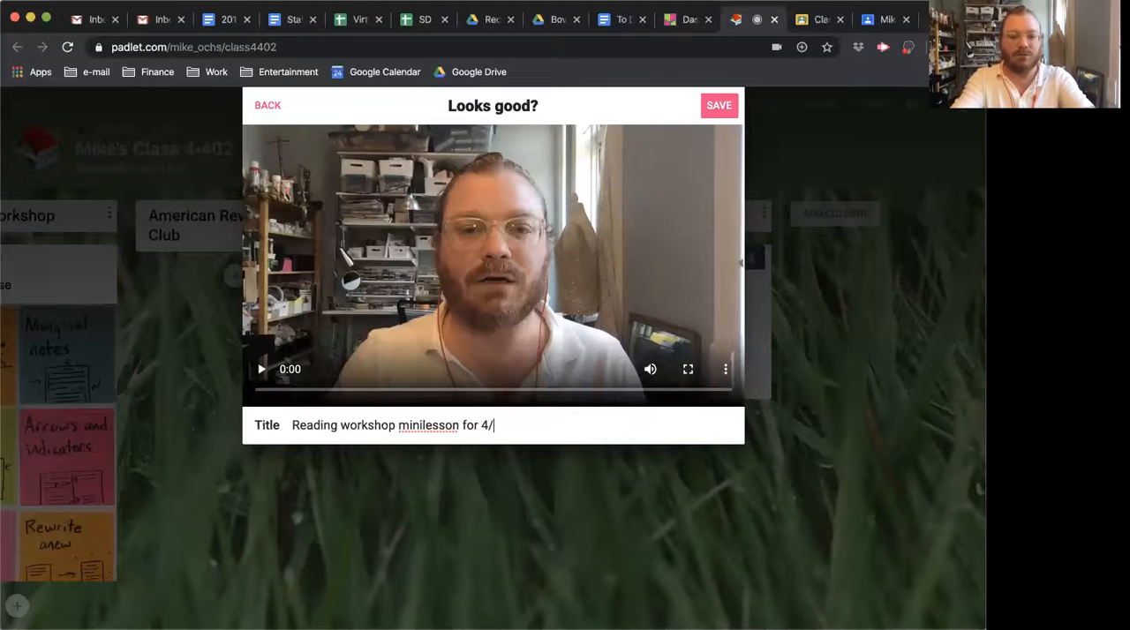
type("8/20")
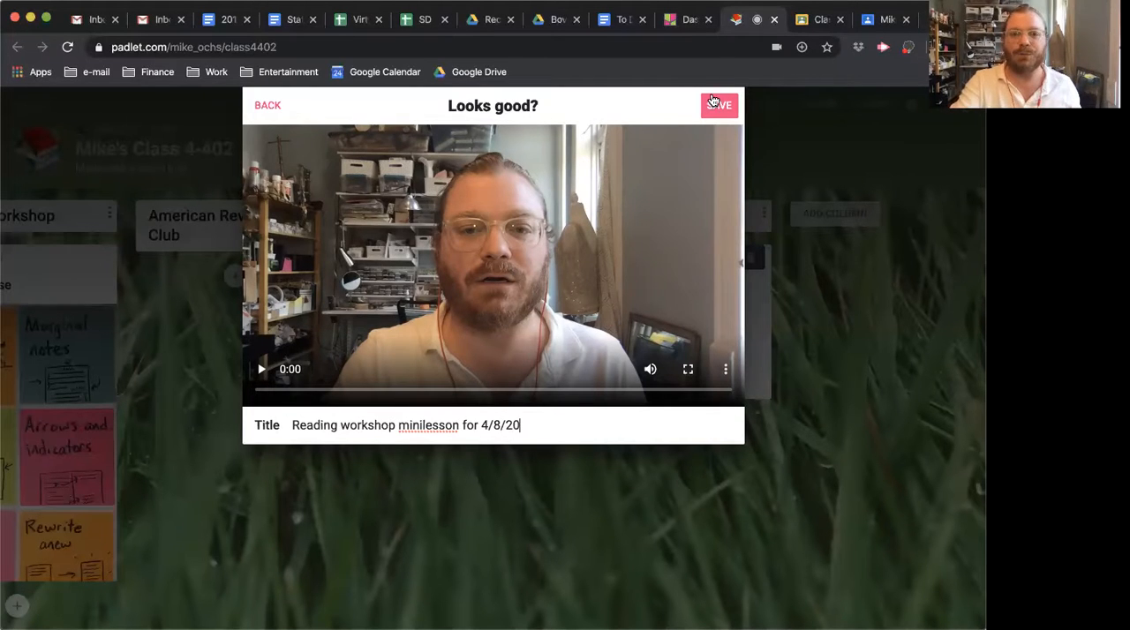
left_click(718, 105)
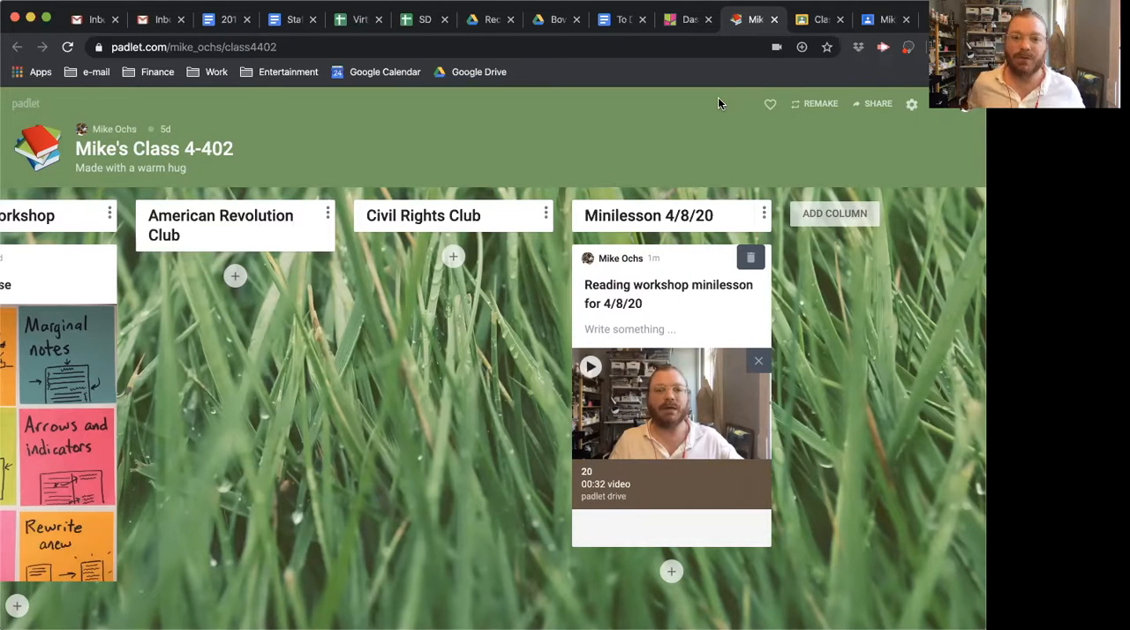
Step: Once the video uploads, place the cursor in the post's description area
left_click(630, 328)
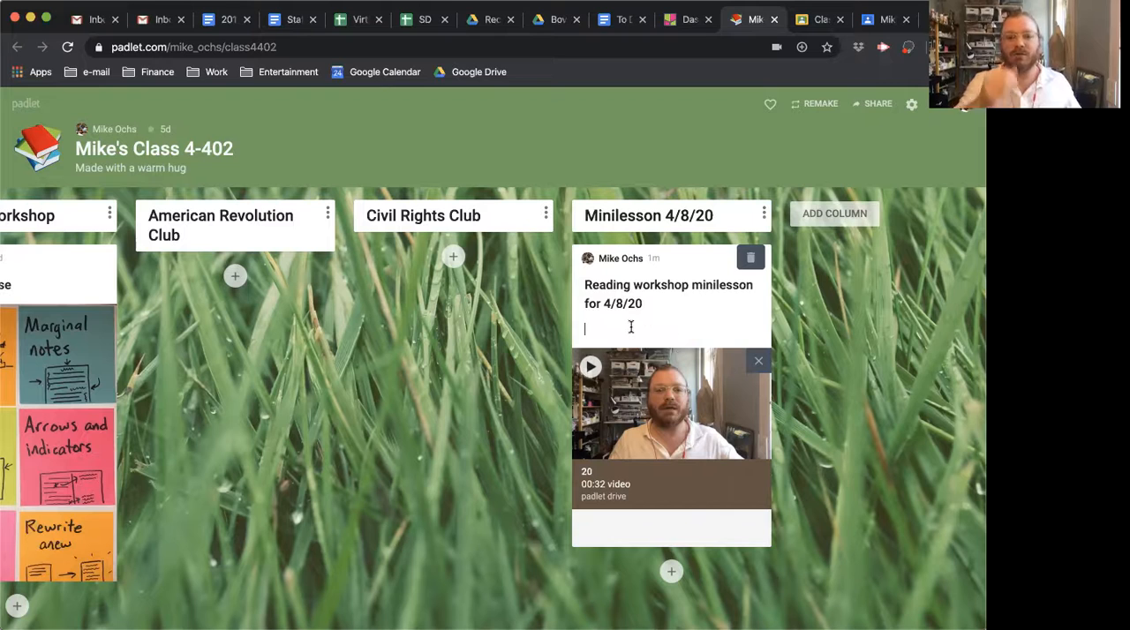
Step: Type 'Good morning, class!' beneath the video post's title and publish the post
type("Go")
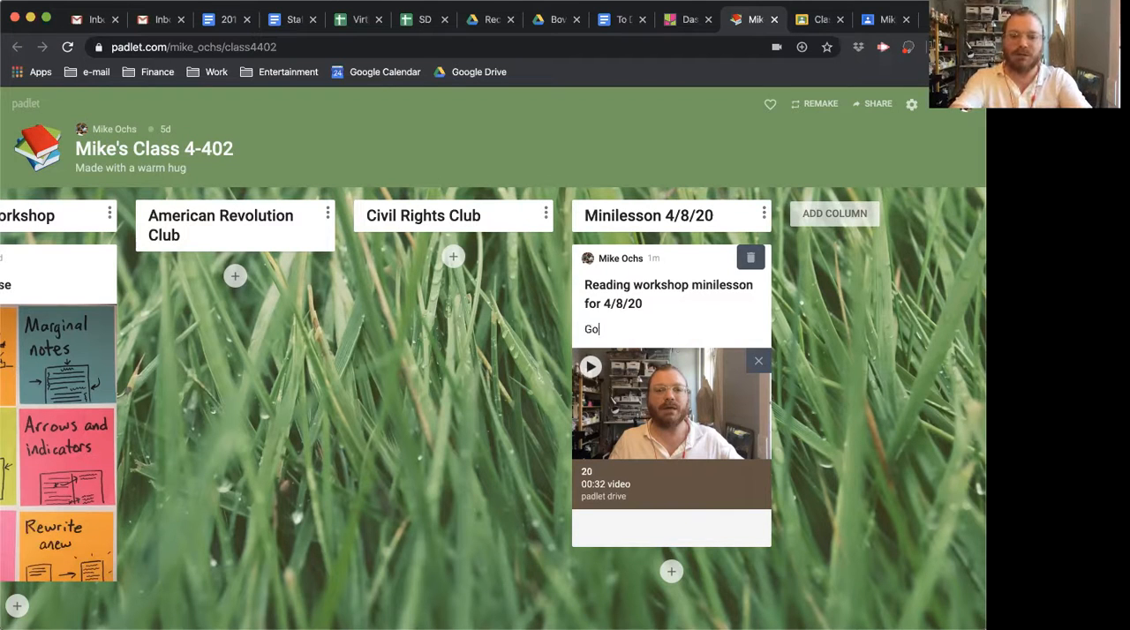
type("od morning")
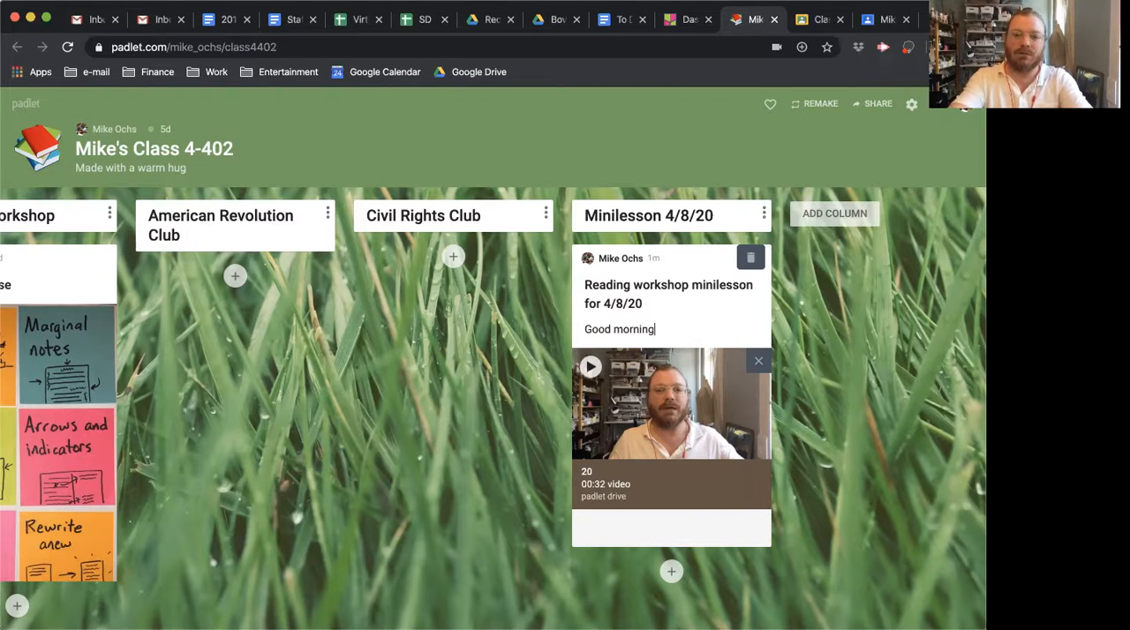
type(", class!")
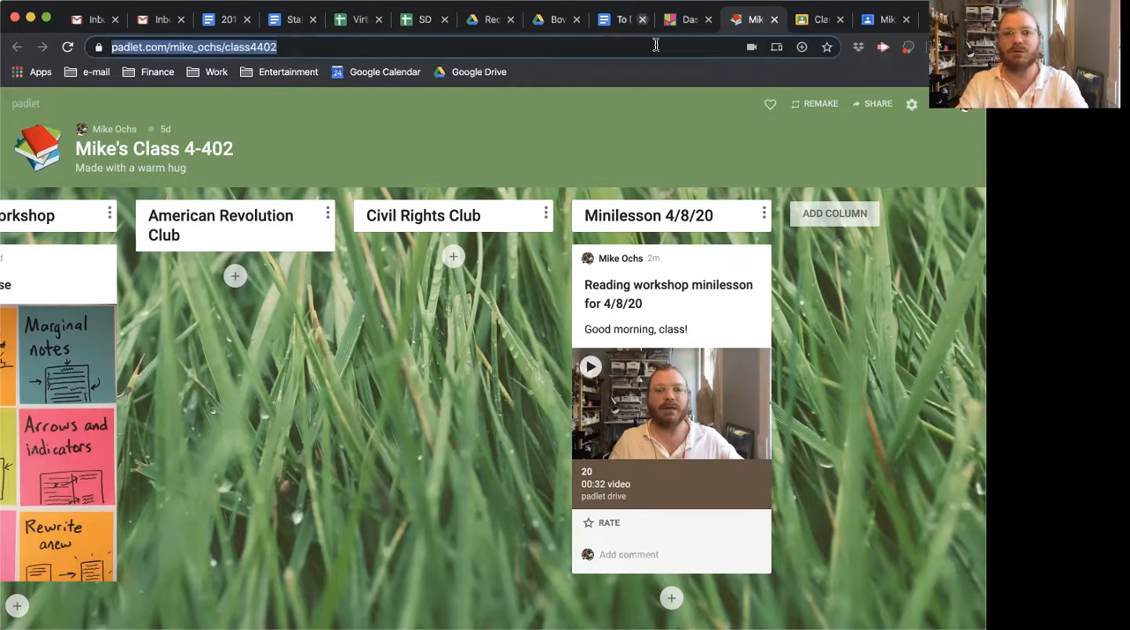
Step: Create a new assignment from Mike's Class Classwork page and begin titling it 'Reading'
left_click(887, 19)
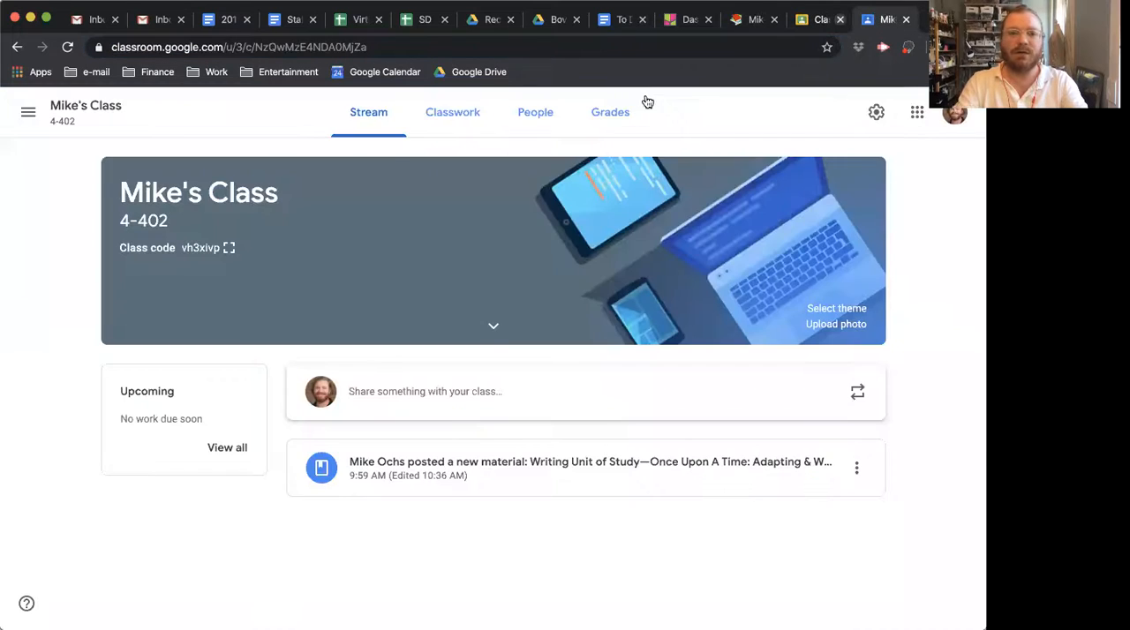
left_click(451, 112)
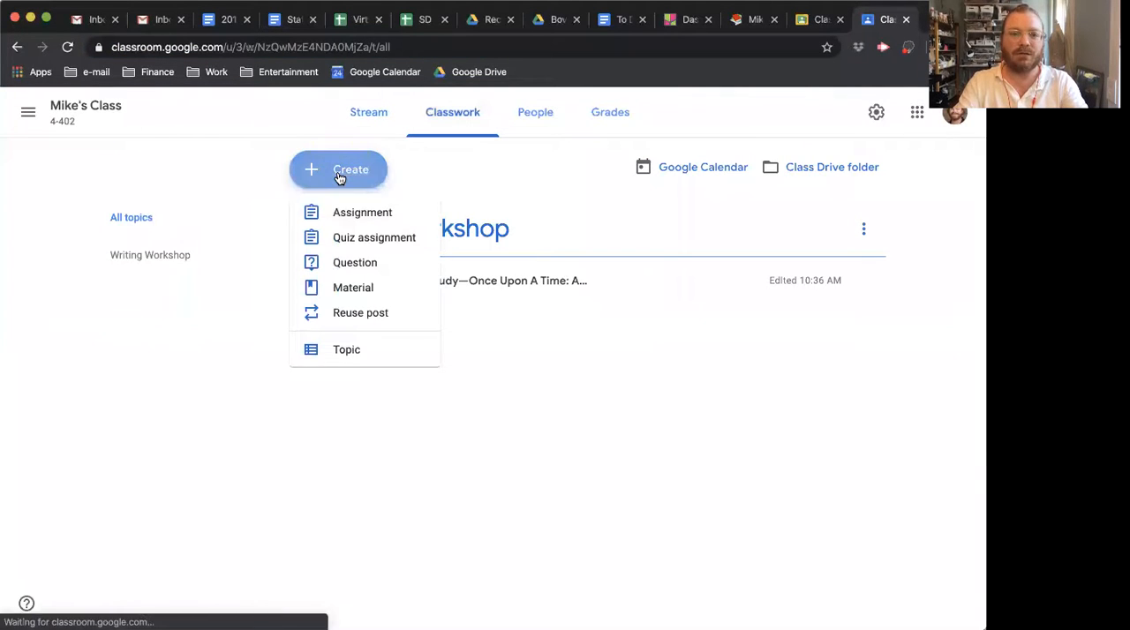
mouse_move(362, 213)
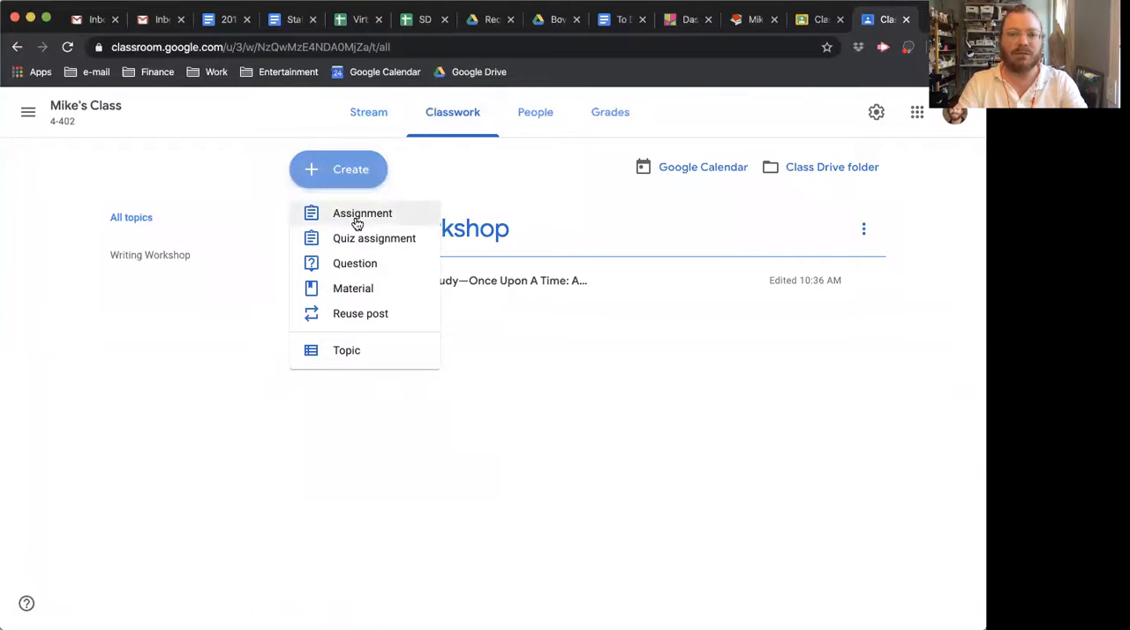
left_click(362, 213)
type("Reading")
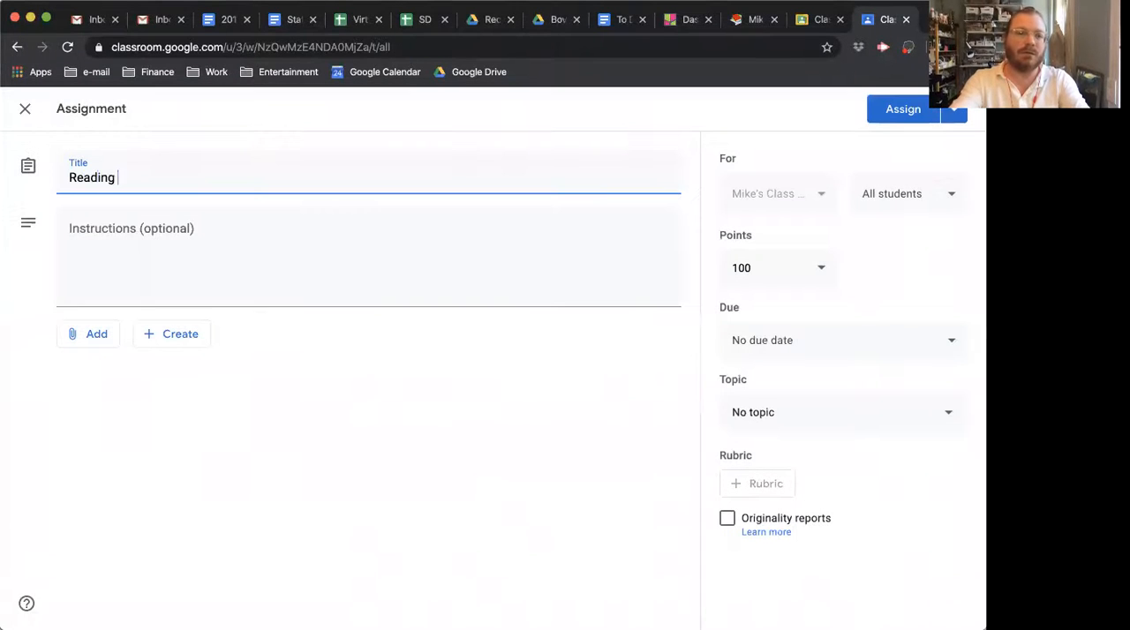
Step: Finish the assignment title as 'Reading workshop minilesson 4/8/20'
type("workshop minilesson")
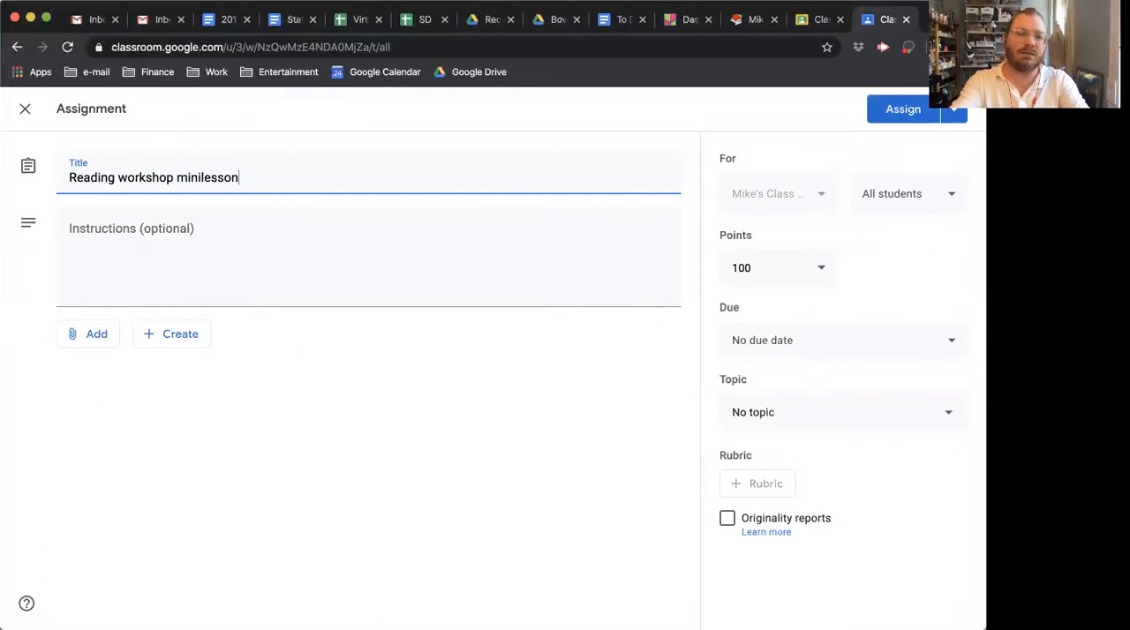
type("4/")
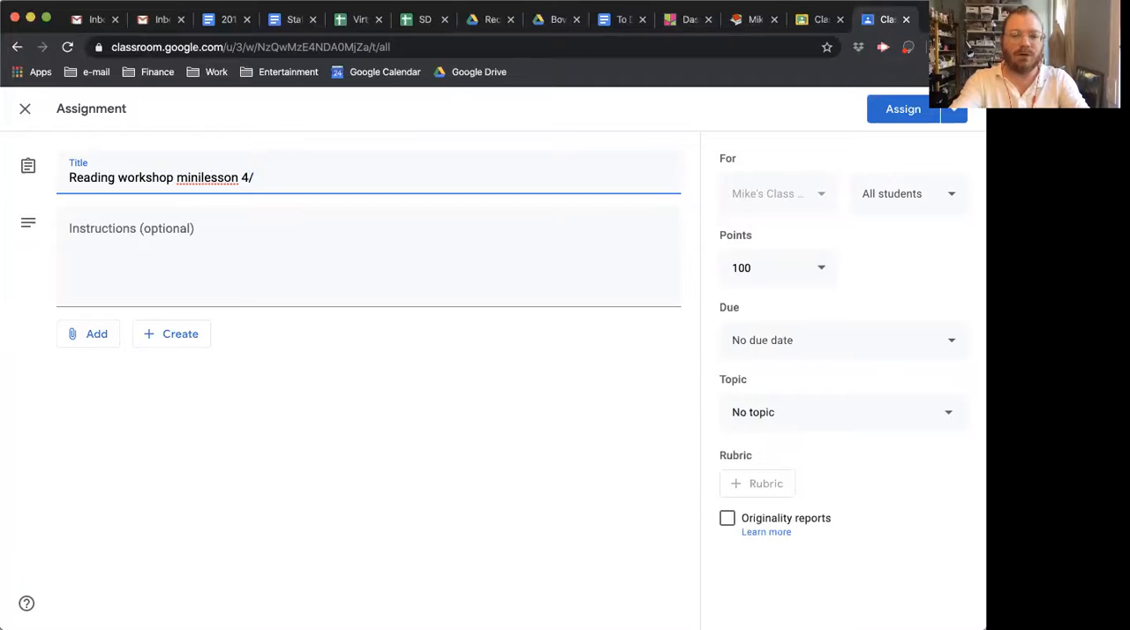
type("8/20")
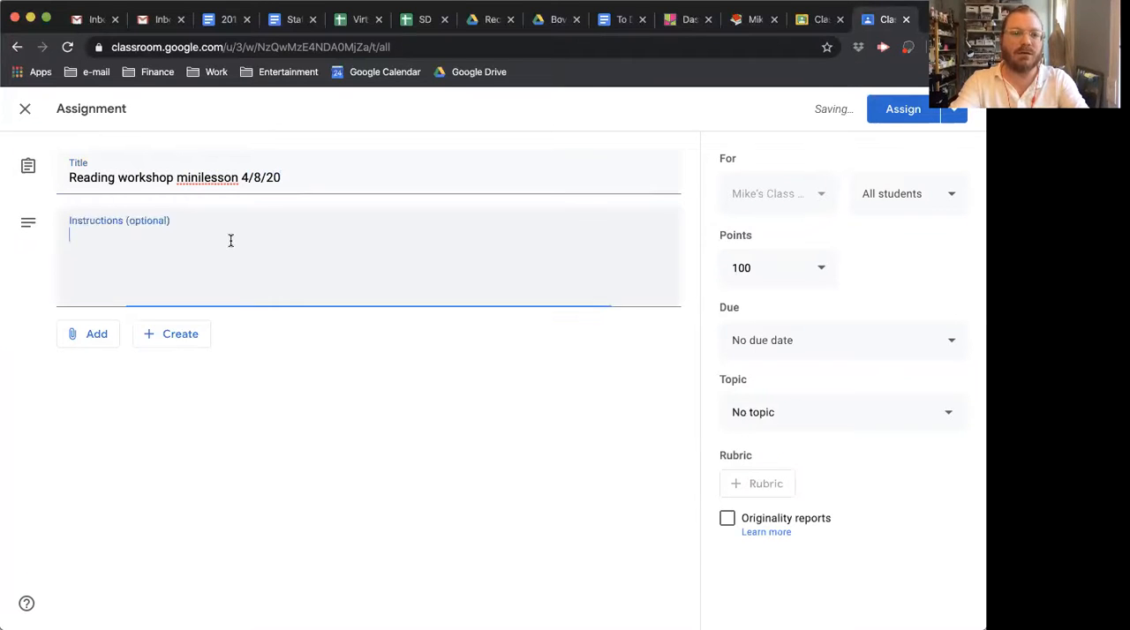
Step: Enter four instruction lines: click the padlet link, watch the video, start reading and jotting, have fun
type("Click")
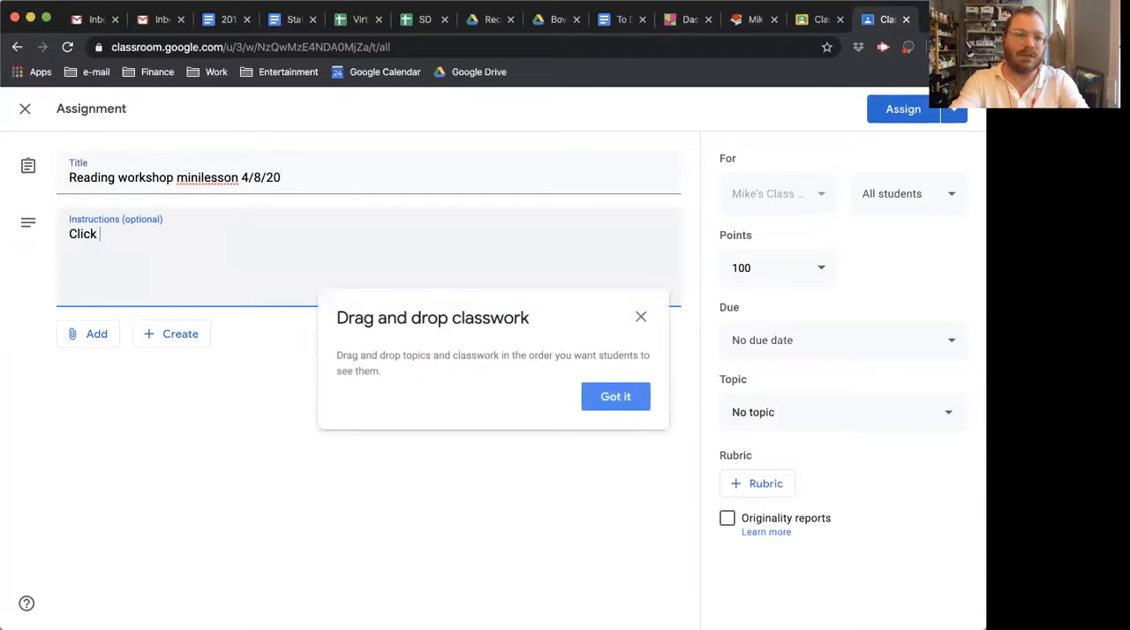
type("the link tot he padlet")
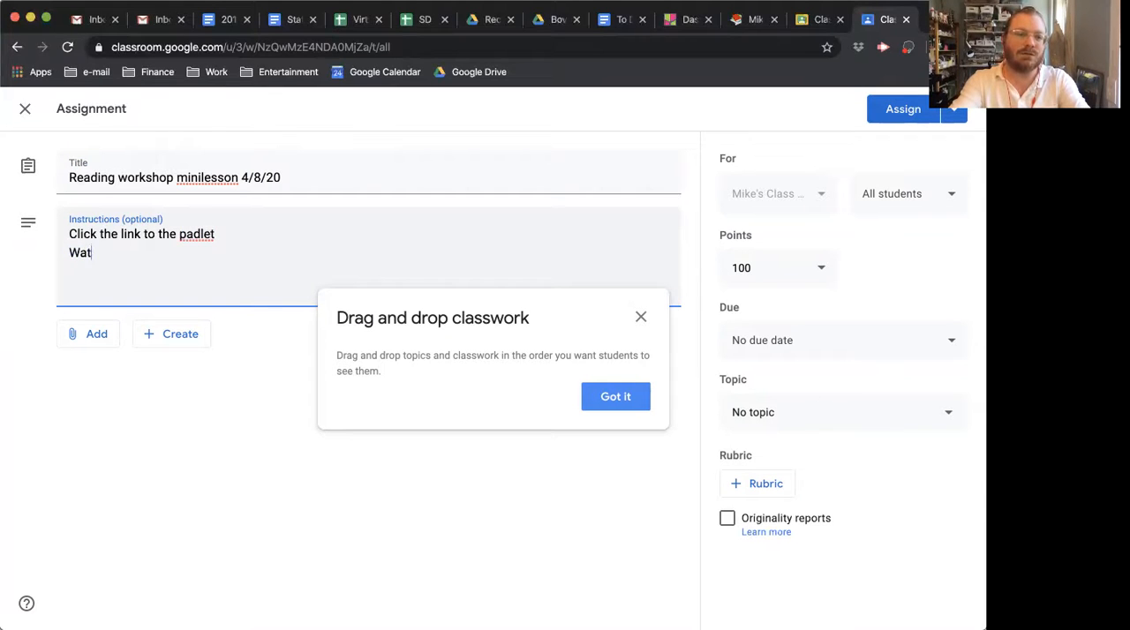
type("ch the video")
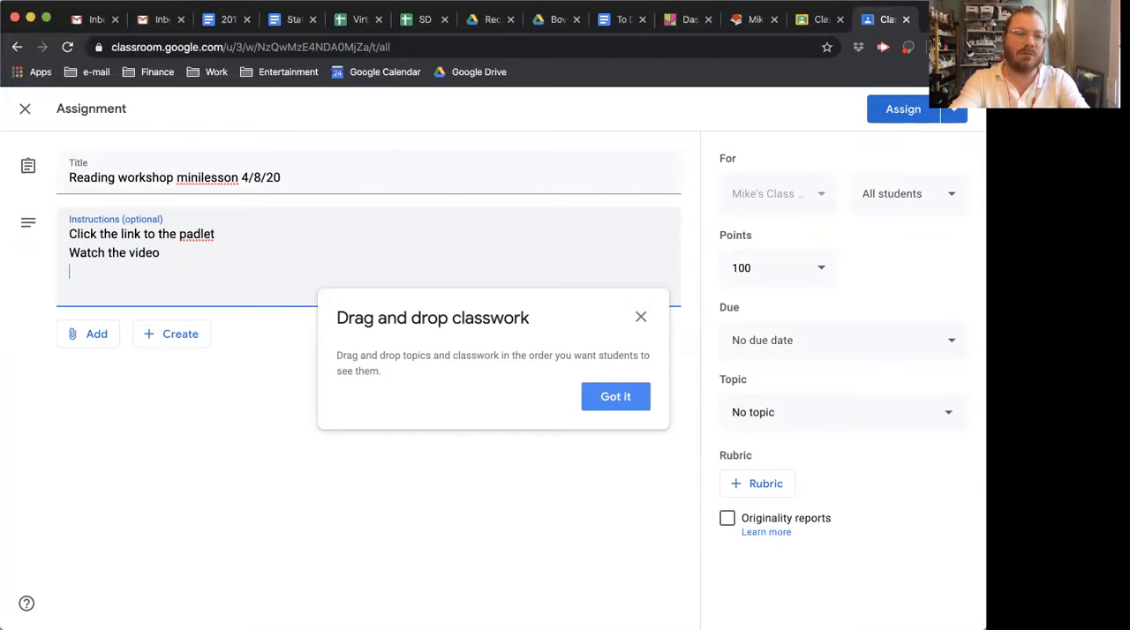
type("Get started read")
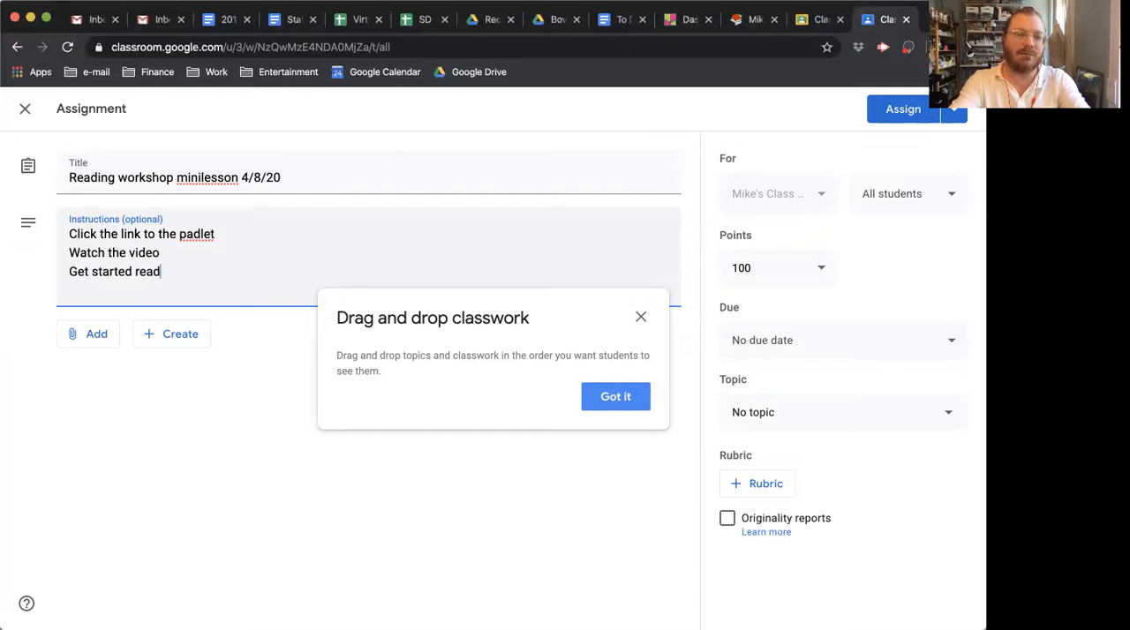
type("ing and jotting!")
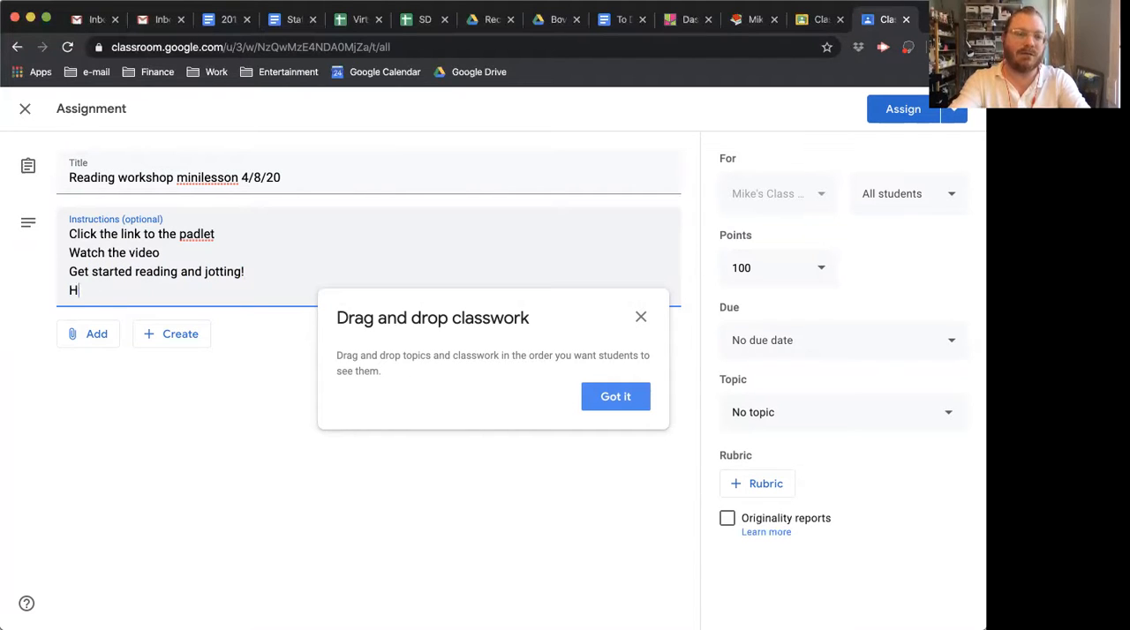
type("ave fun!")
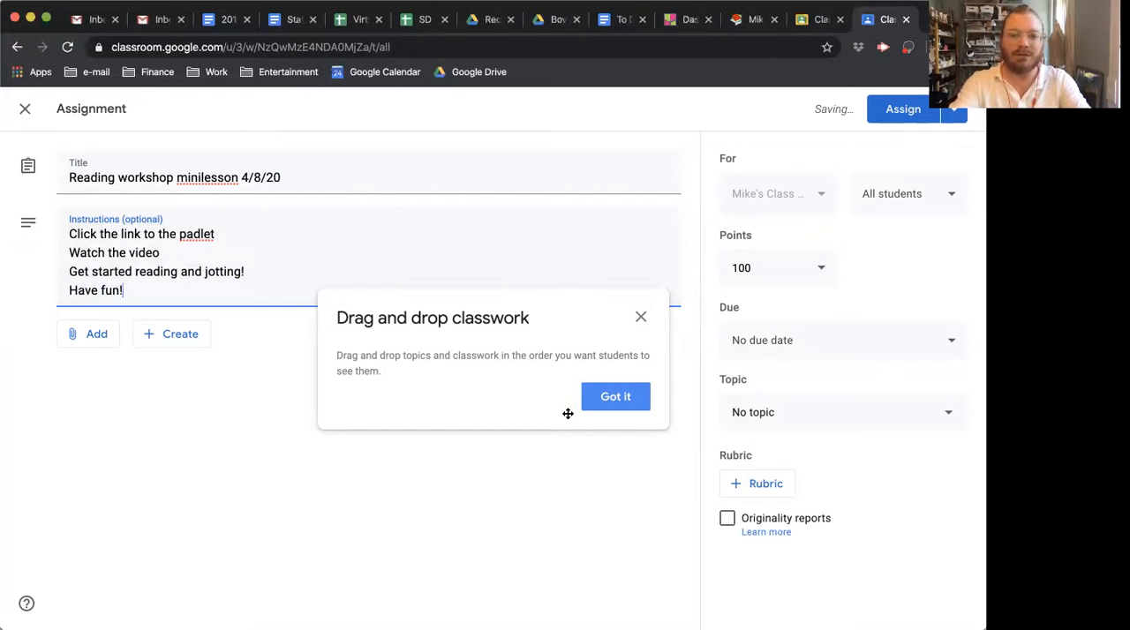
left_click(88, 334)
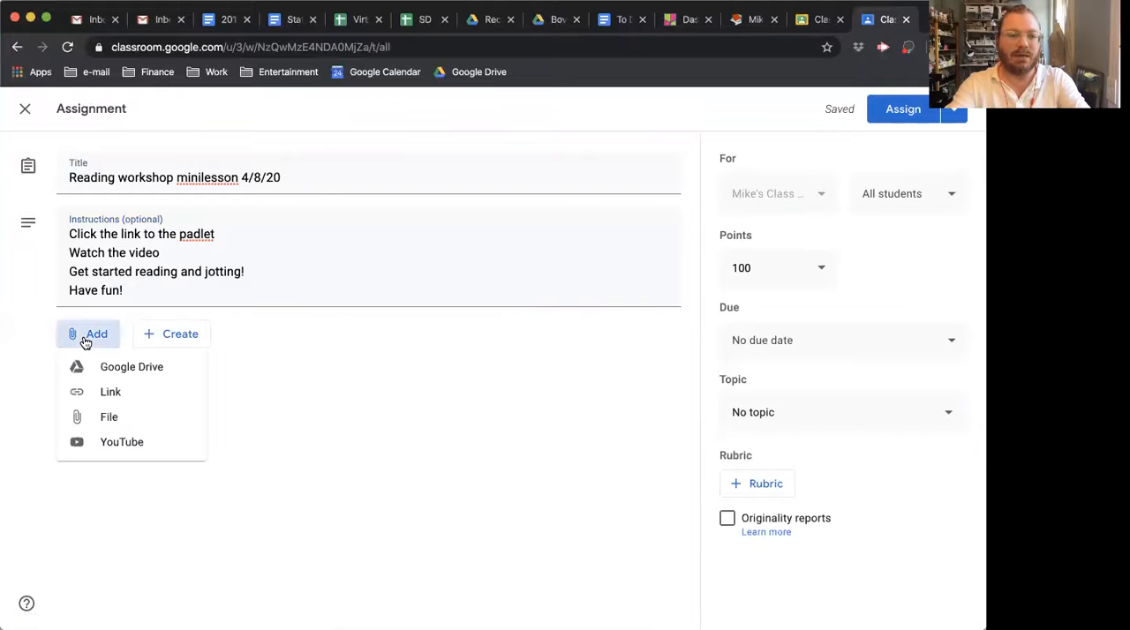
Step: Attach the padlet link /mike_ochs/class4402 and assign the assignment to students
left_click(110, 392)
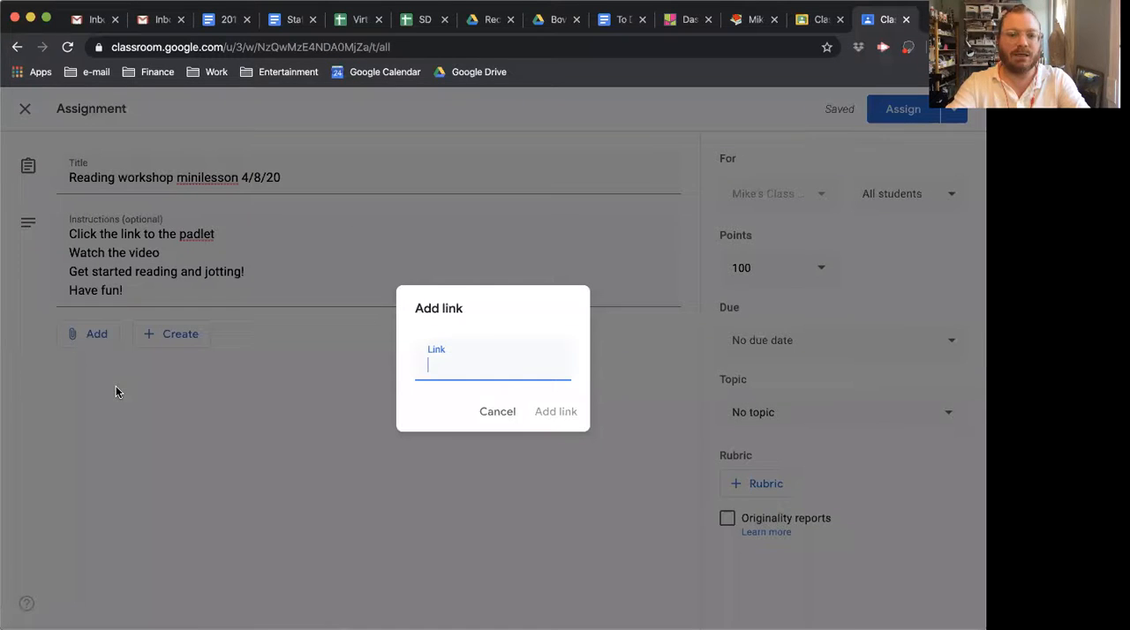
type("/mike_ochs/class4402")
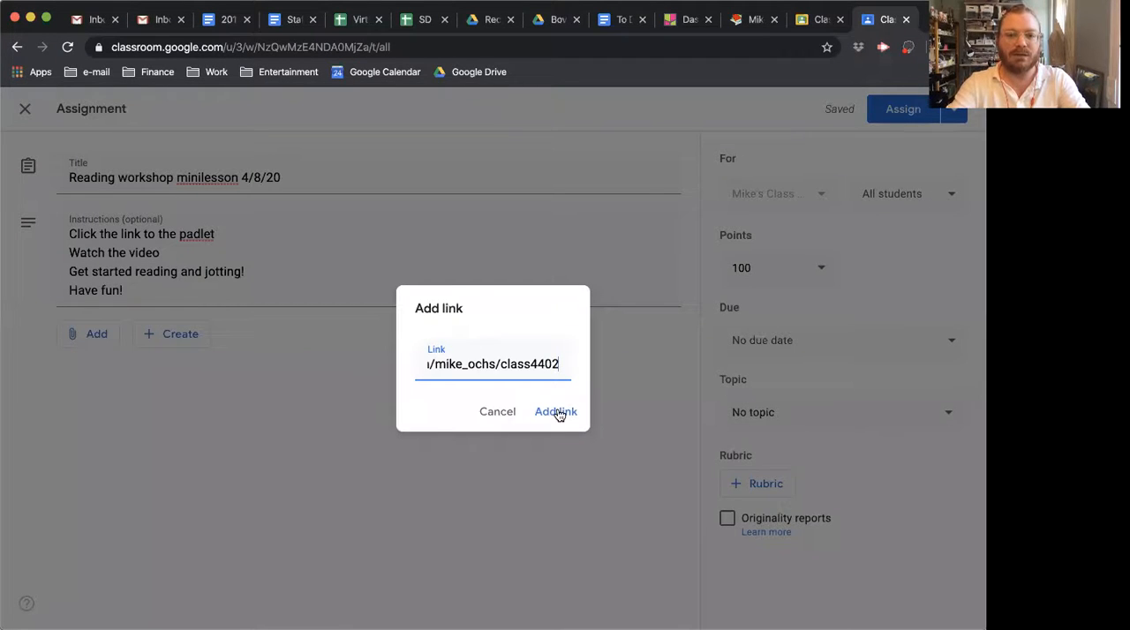
left_click(555, 412)
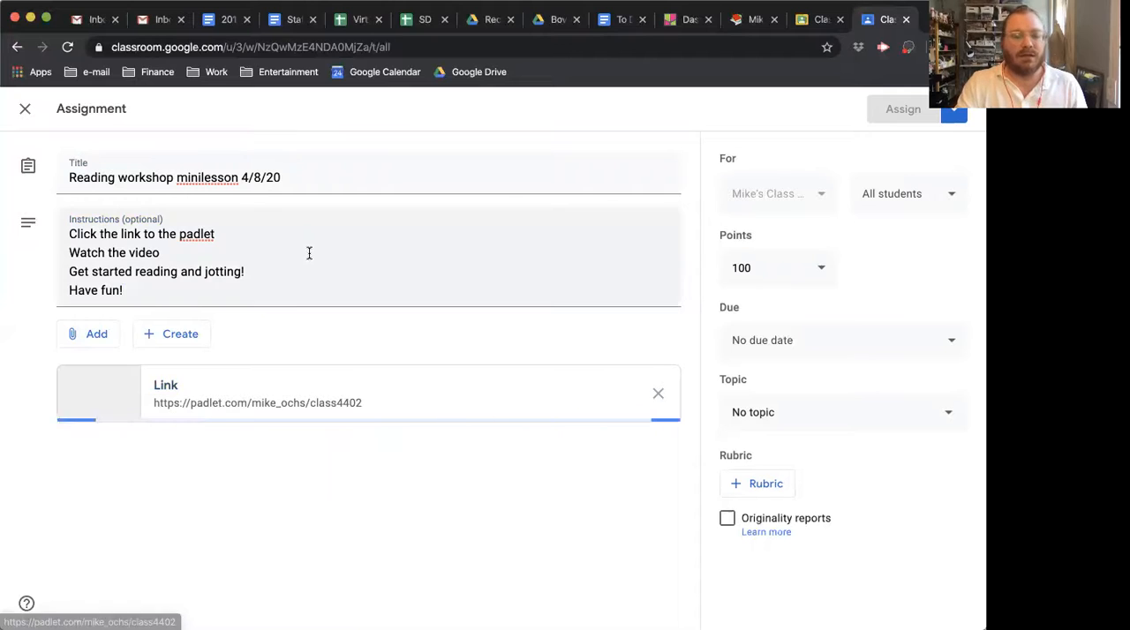
mouse_move(375, 533)
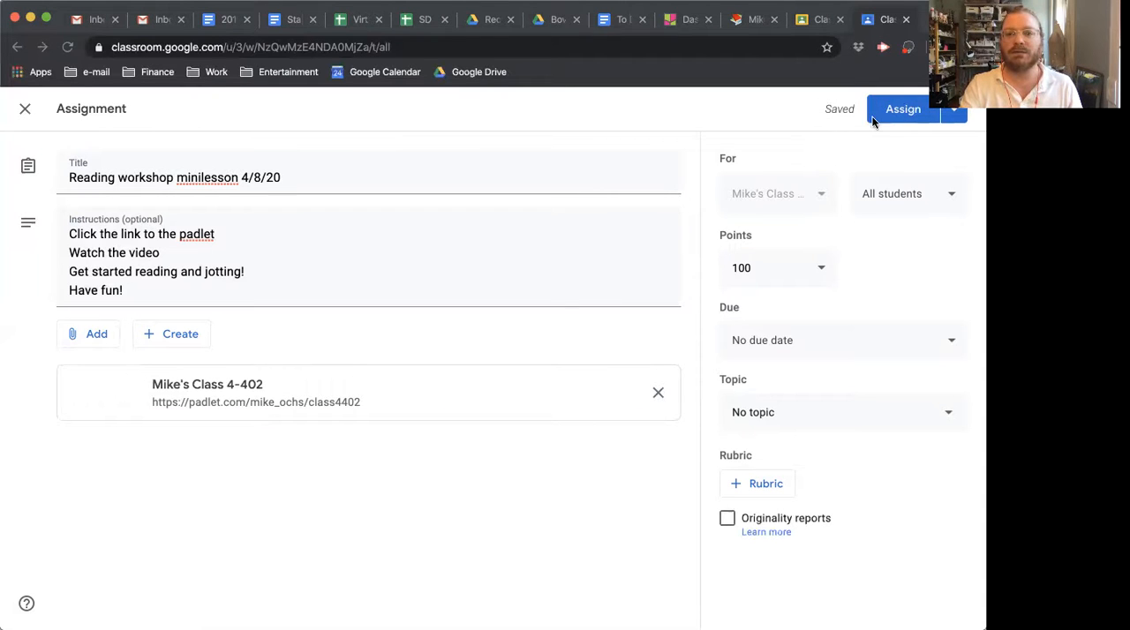
left_click(902, 109)
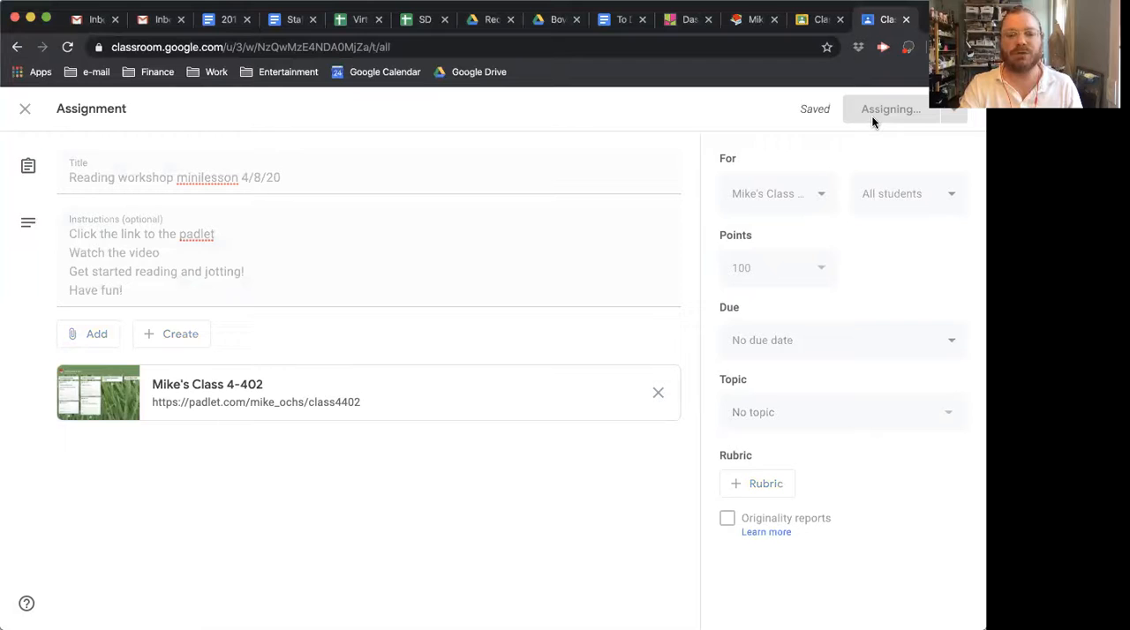
Step: Glance at the padlet board again, then return to the class's classwork list
left_click(889, 108)
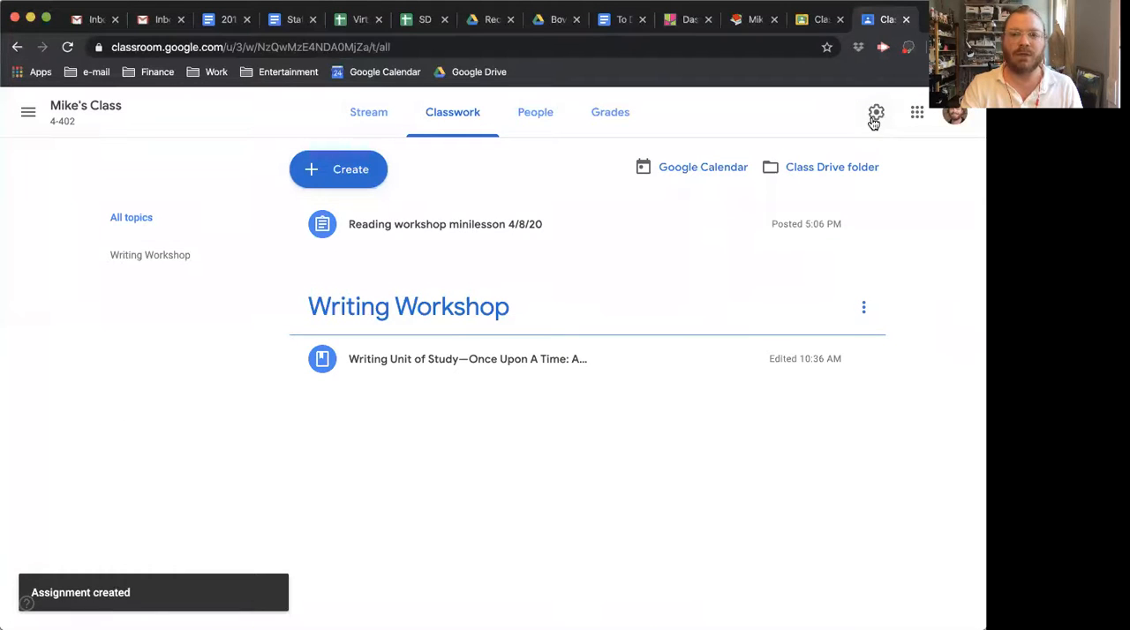
left_click(755, 19)
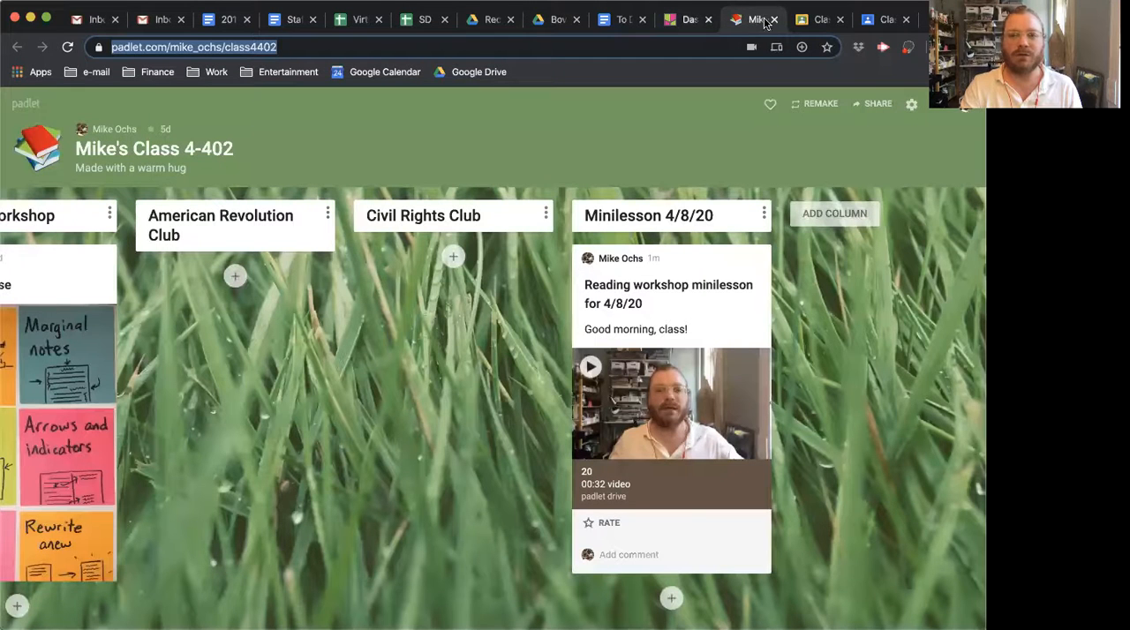
left_click(885, 18)
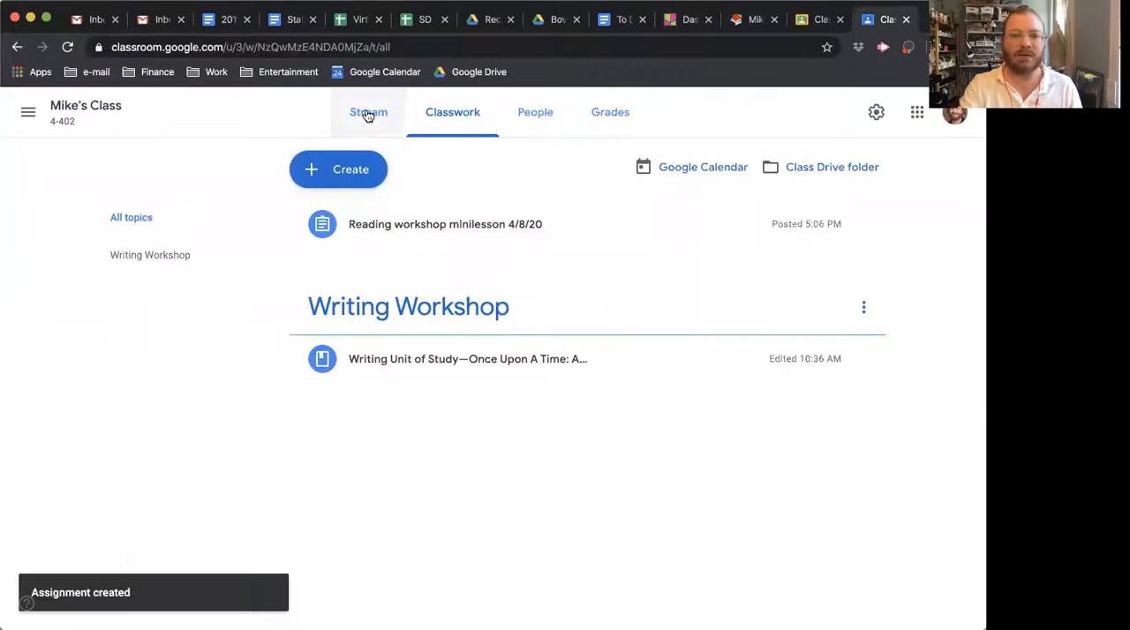
Step: Review the new assignment's student work, then expand it and open the attached padlet link
left_click(368, 112)
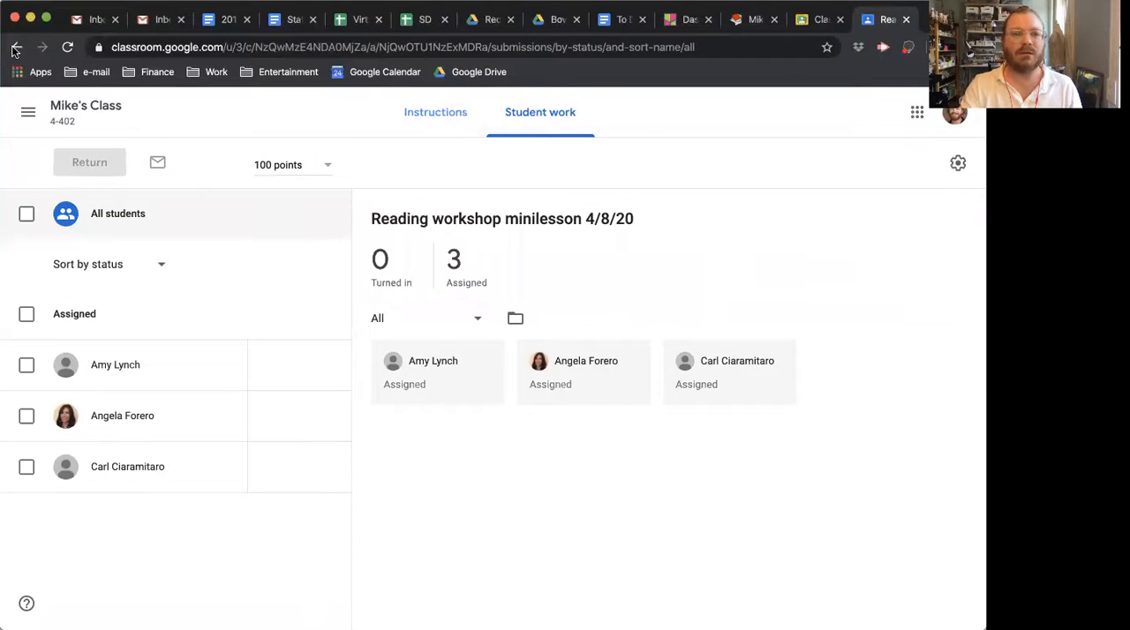
left_click(16, 46)
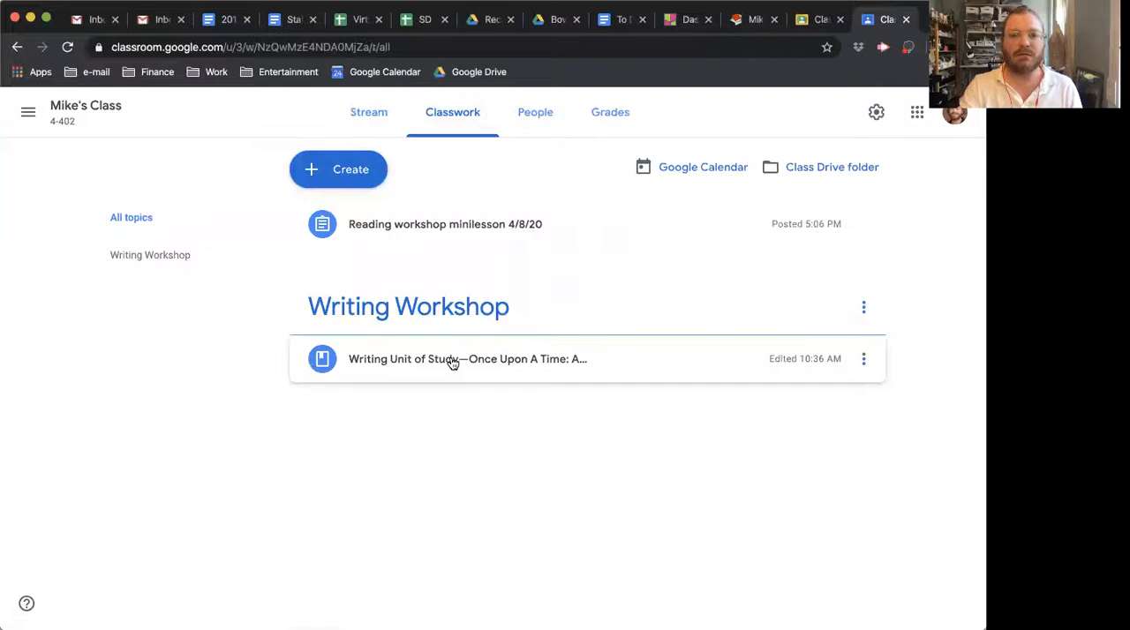
left_click(445, 224)
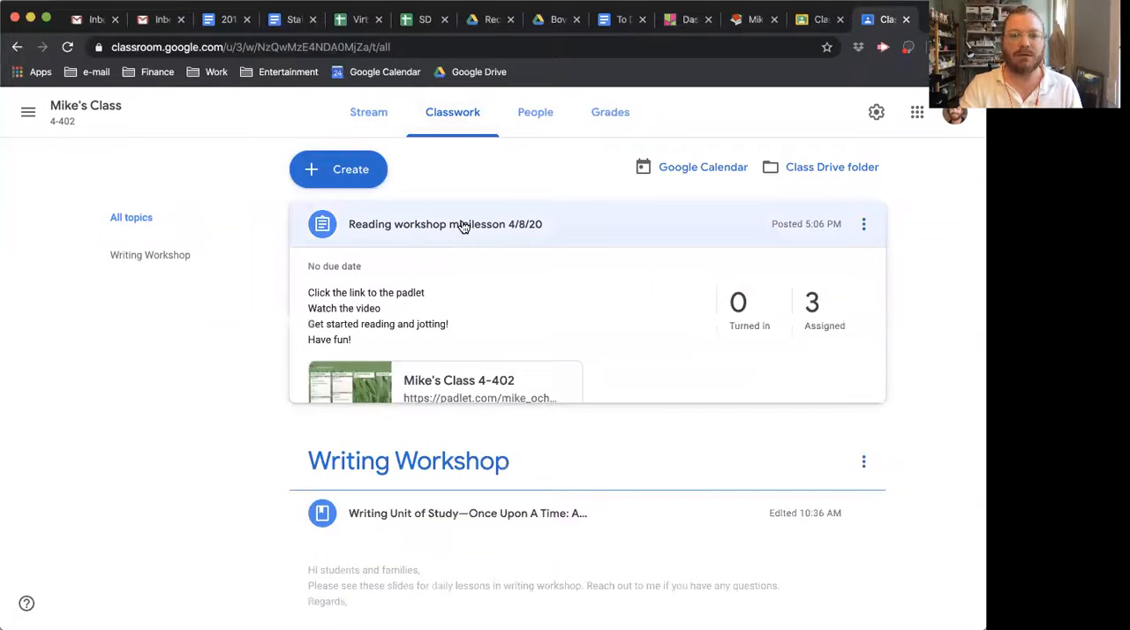
left_click(479, 389)
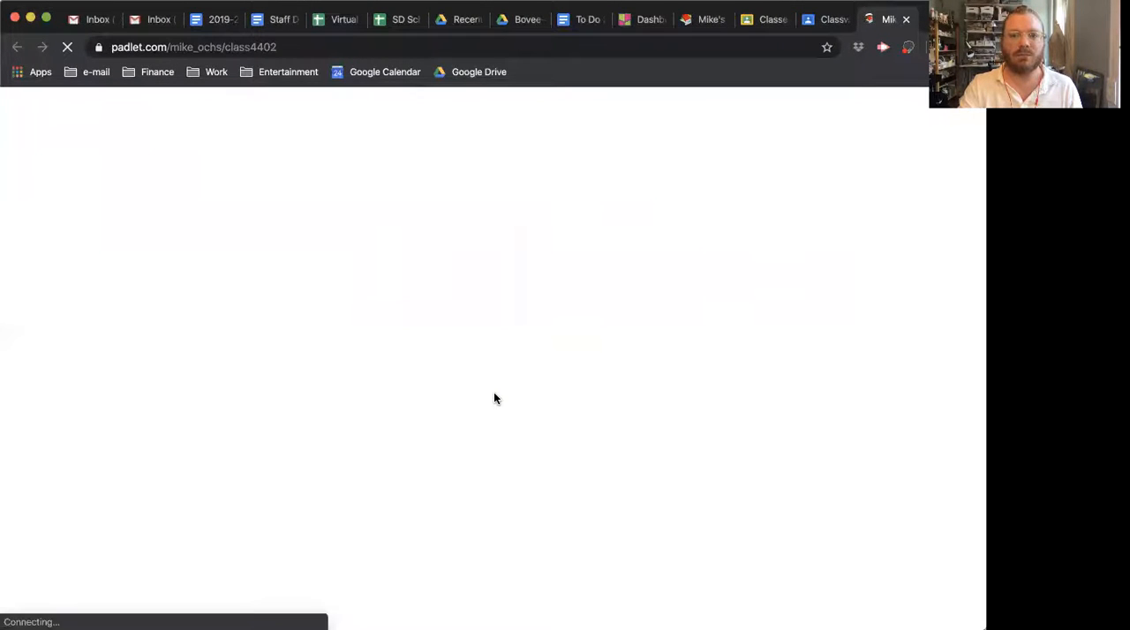